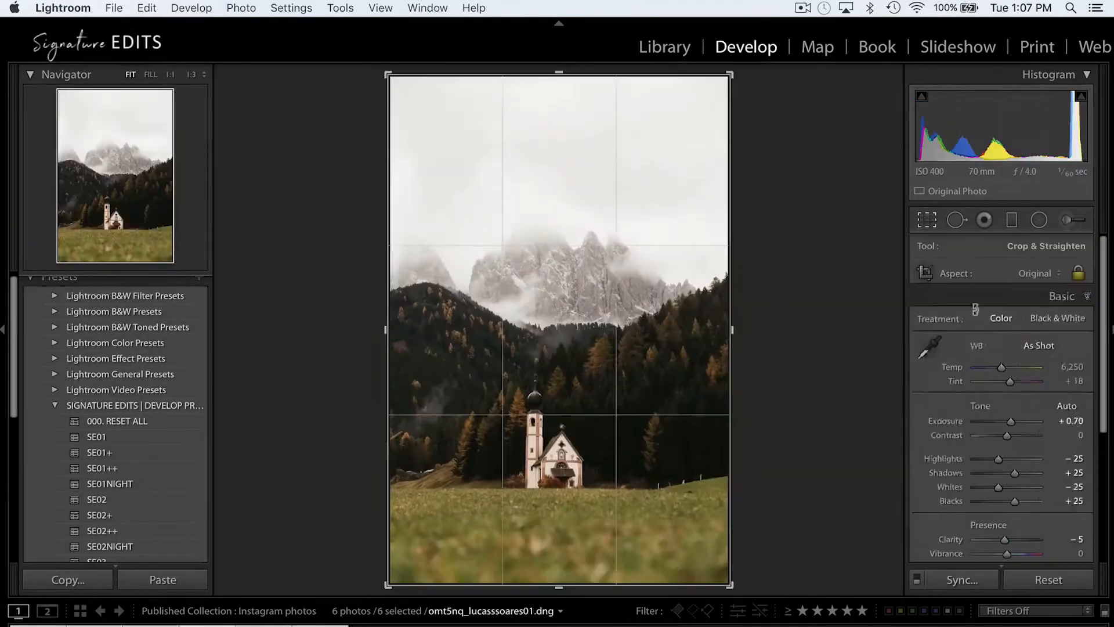
Export the six selected photos using the '5 - Instagram (1080px)' Signature Edits preset.
left_click(113, 8)
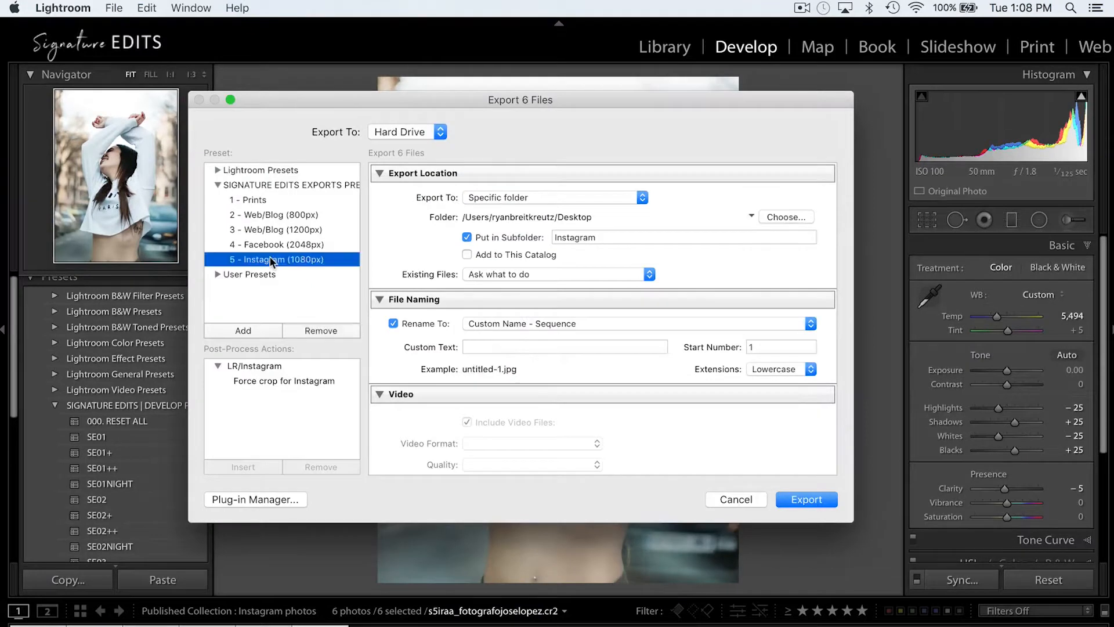
left_click(805, 499)
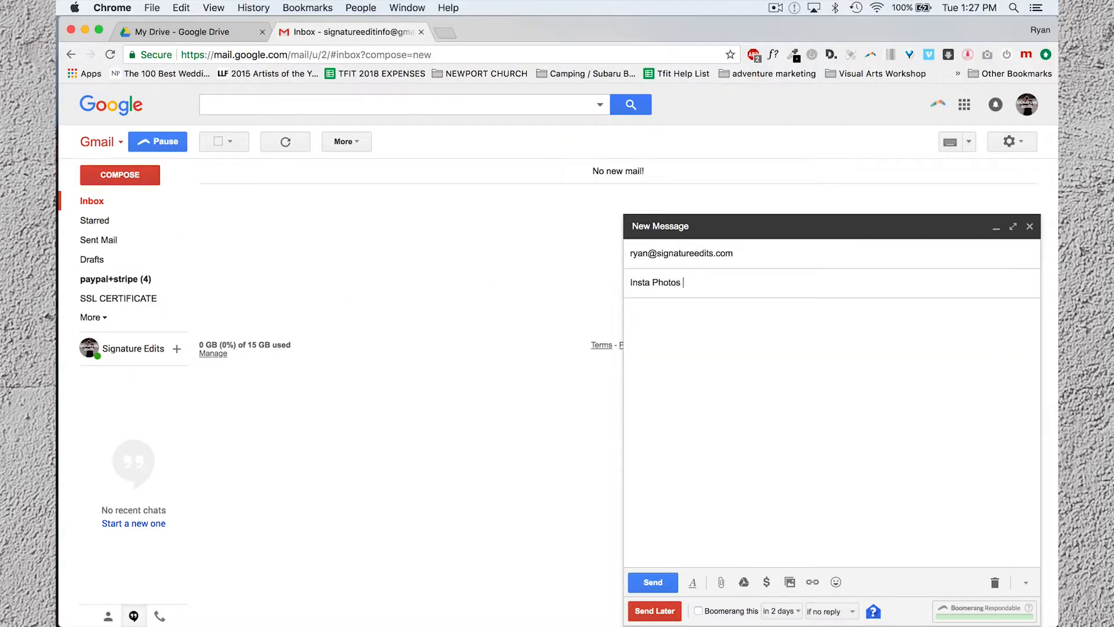
Insert the city street photo into the 'Insta Photos' message body and send it.
left_click(789, 581)
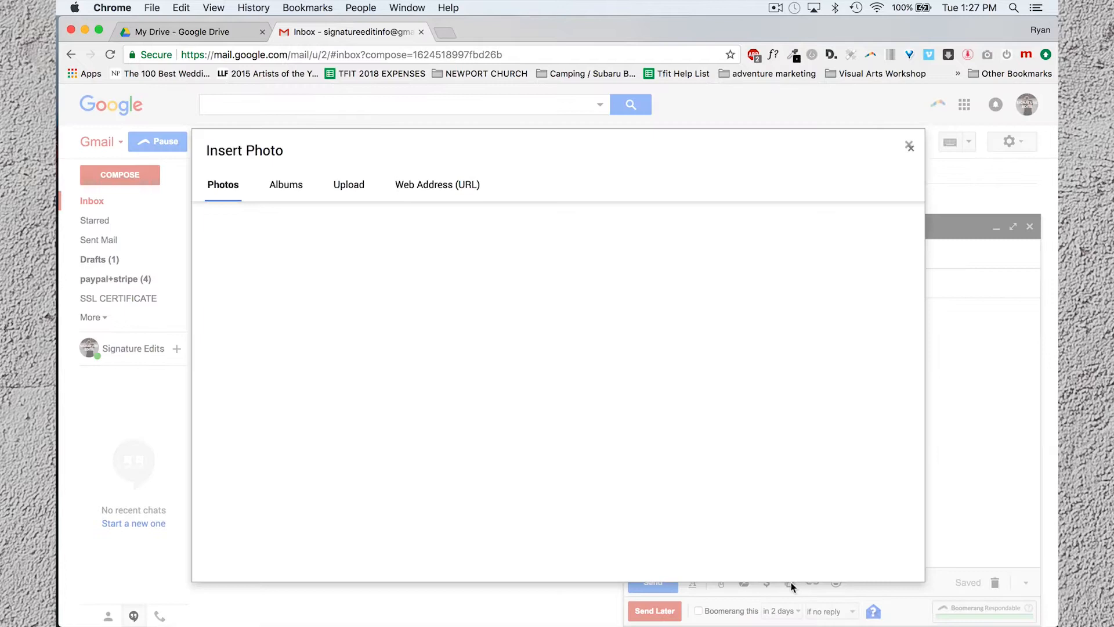
left_click(349, 185)
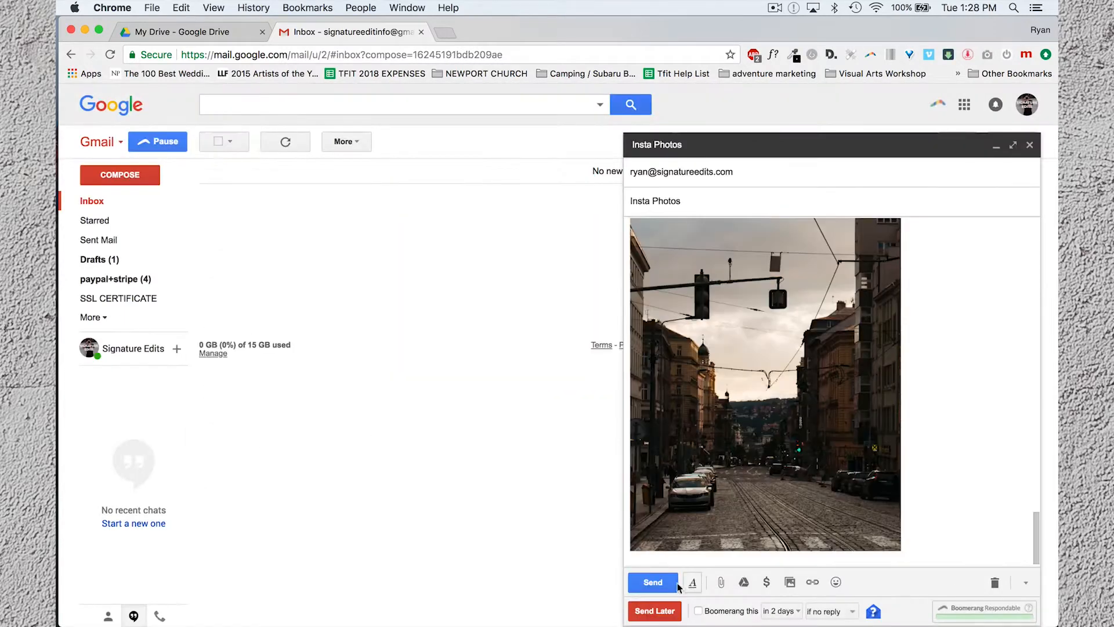
left_click(651, 581)
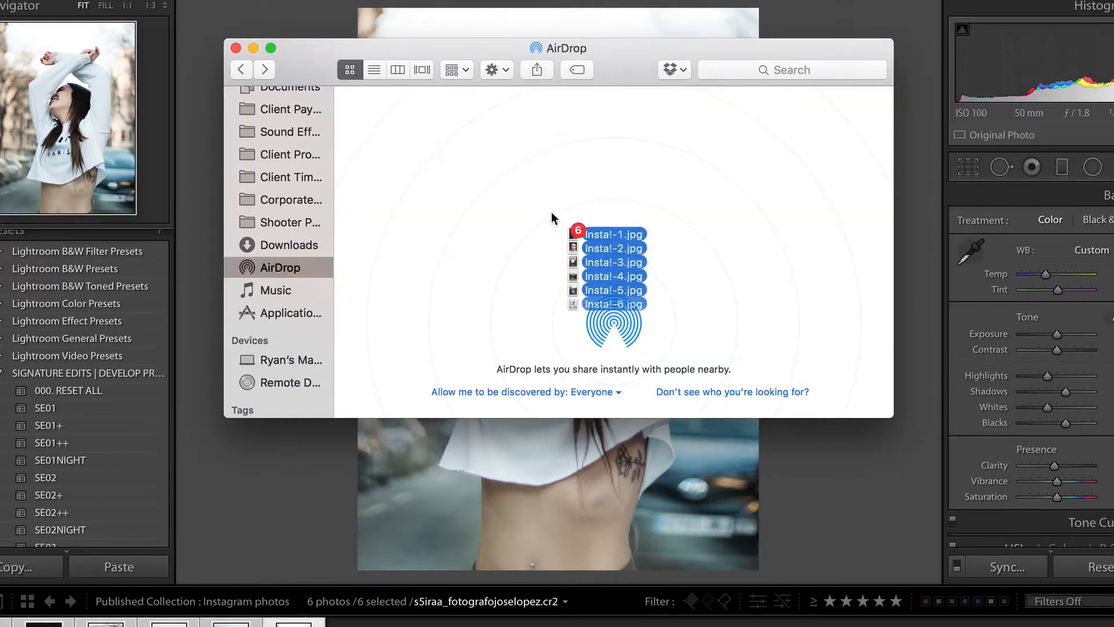
Drop the six Insta!-1 to Insta!-6 JPEGs onto the nearby AirDrop device.
left_click(613, 137)
type("chrome ex")
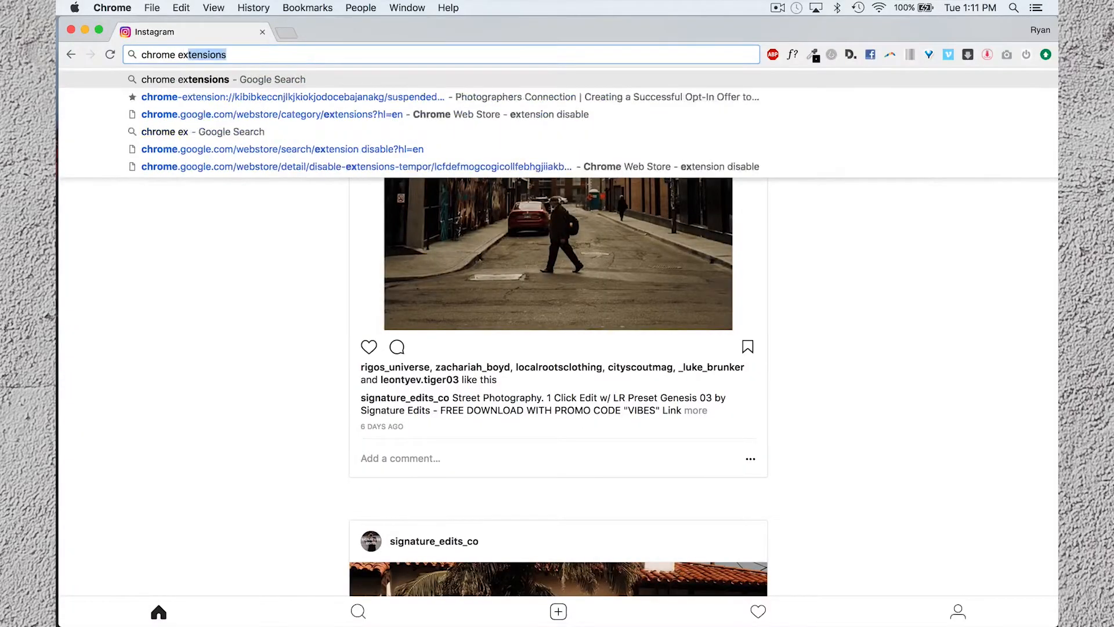
Reach the Chrome Web Store via a 'chrome extensions' search and look up 'mobile browser emulator'.
key("Return")
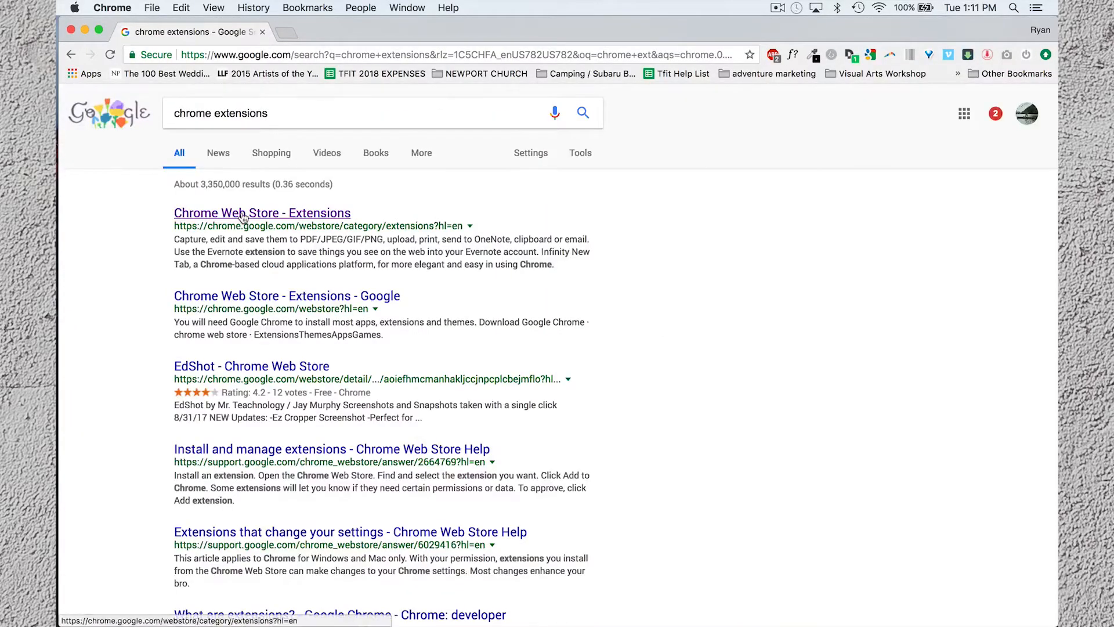
left_click(261, 212)
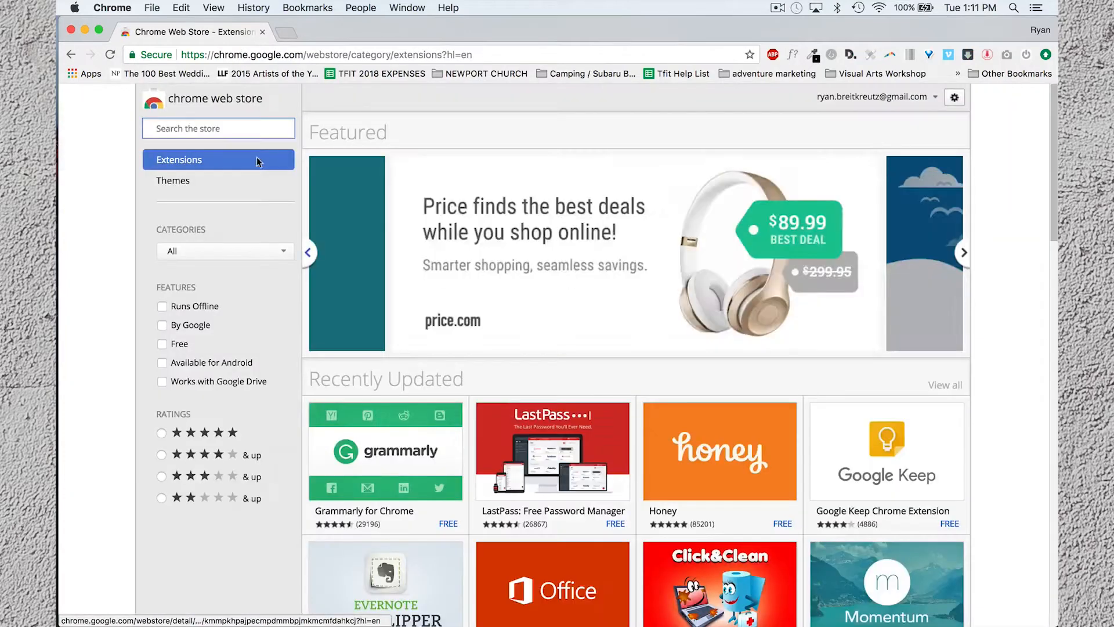
type("mobile browser emulator")
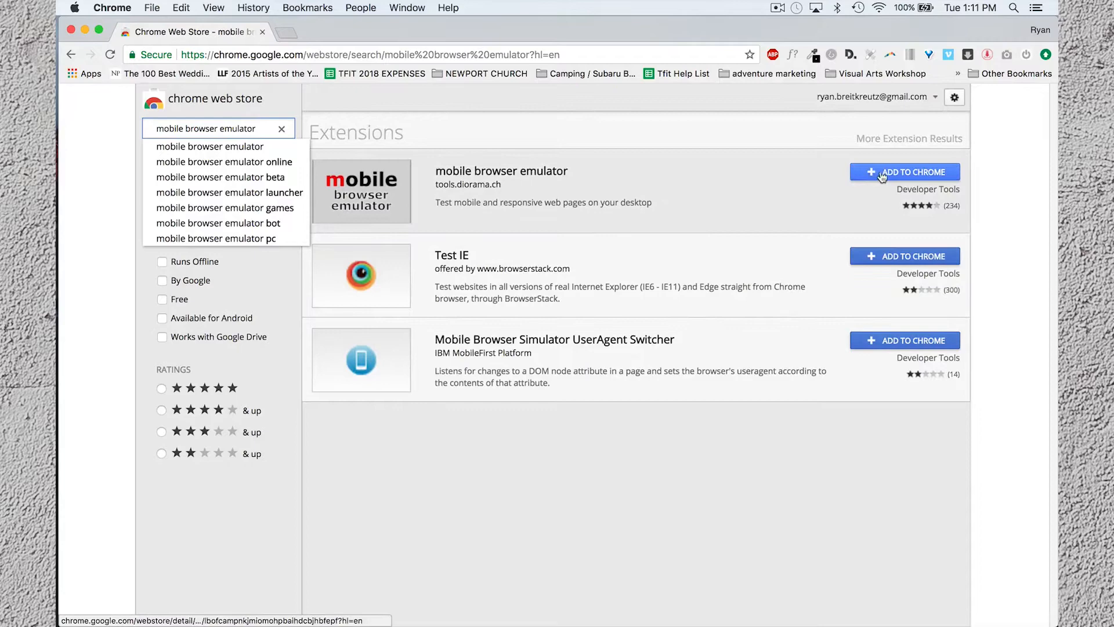
Add the mobile browser emulator extension to Chrome and confirm the install.
left_click(904, 172)
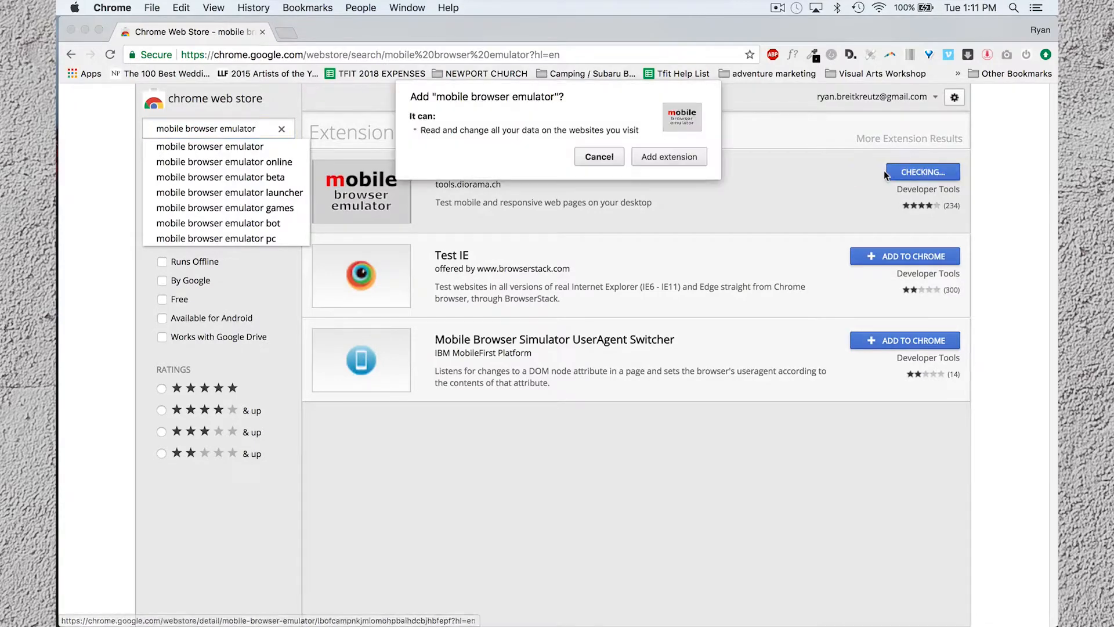
left_click(668, 157)
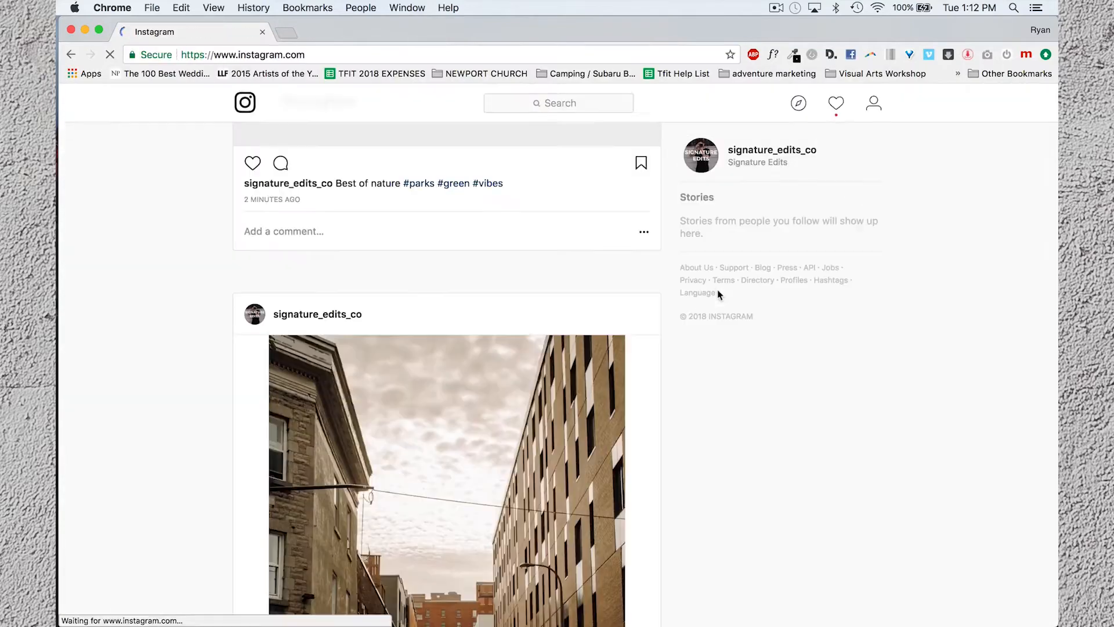
Reopen Instagram in the emulator's Mobile - Portrait 414 x 736 window.
left_click(1026, 54)
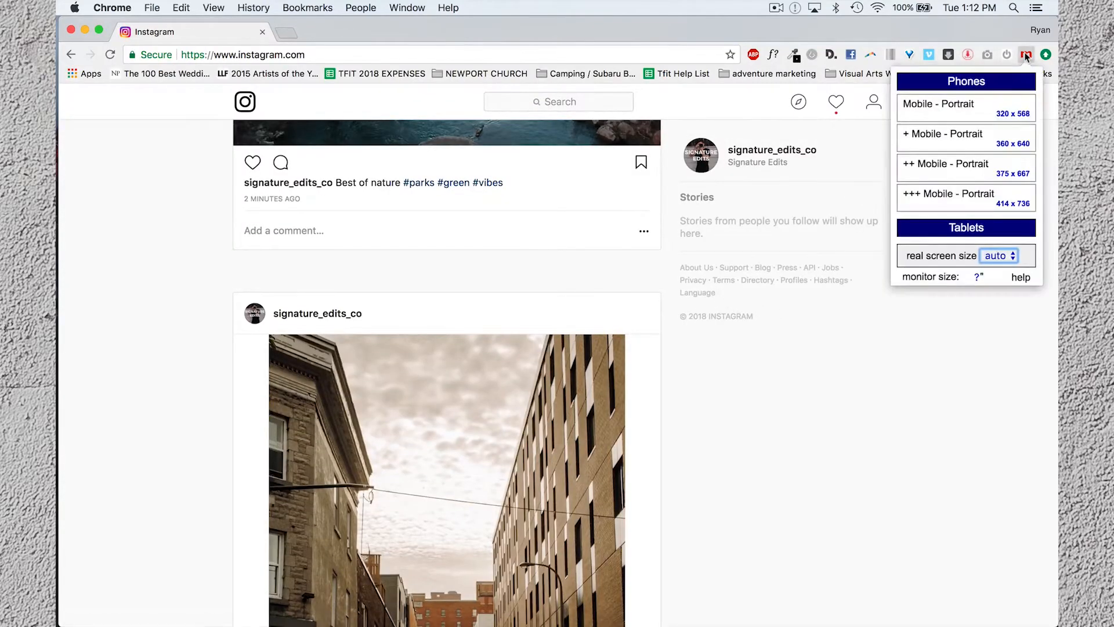
left_click(948, 197)
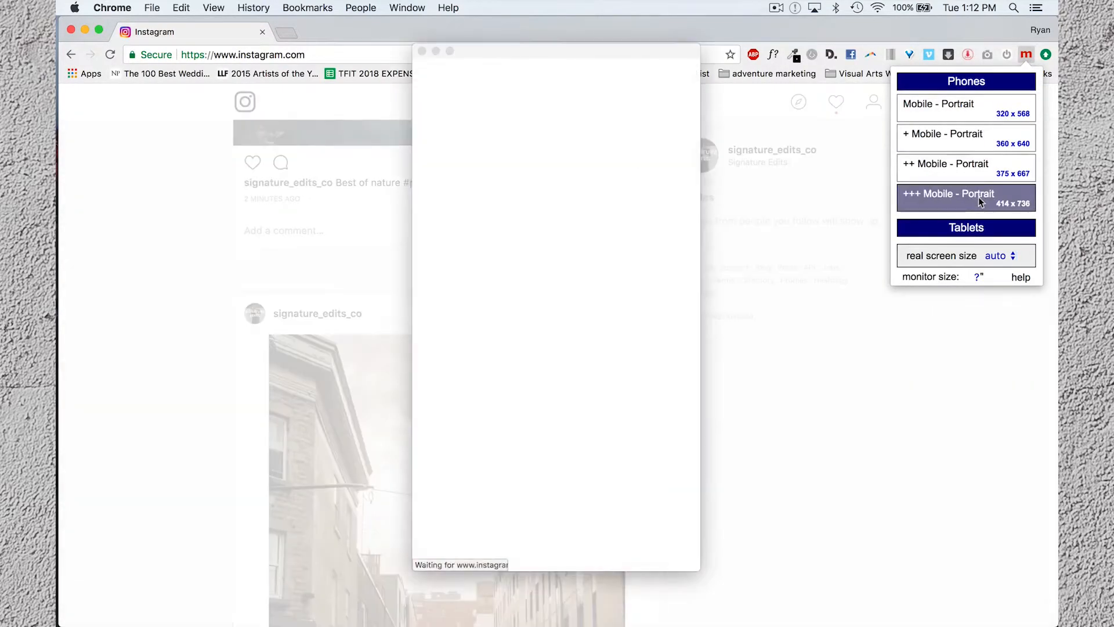
left_click(950, 194)
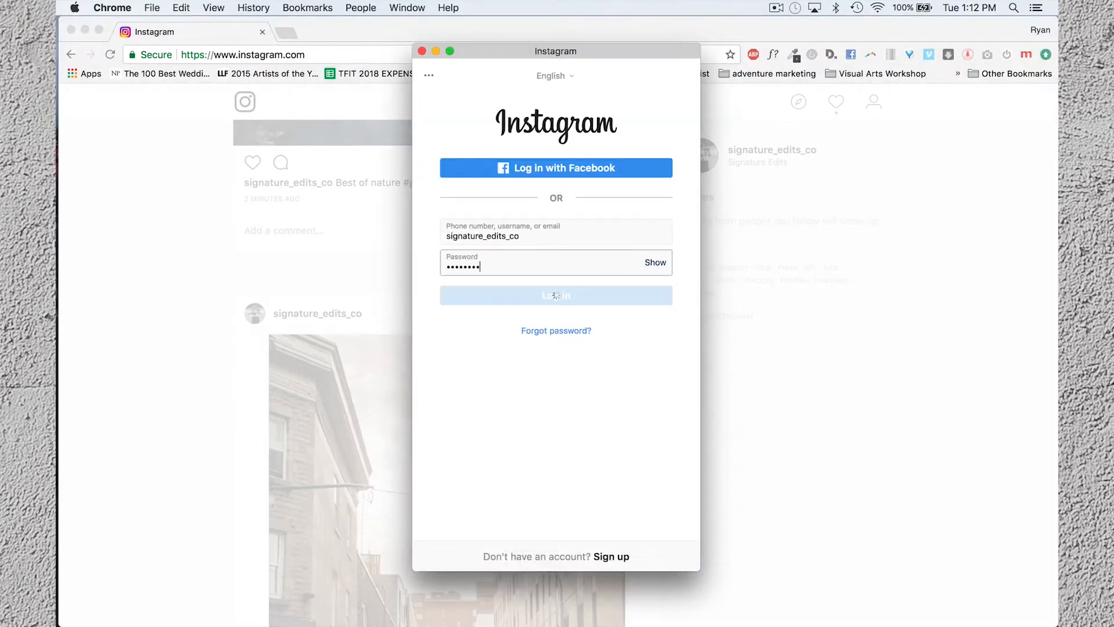
Log in as signature_edits_co and start a new post in the phone-sized view.
left_click(556, 295)
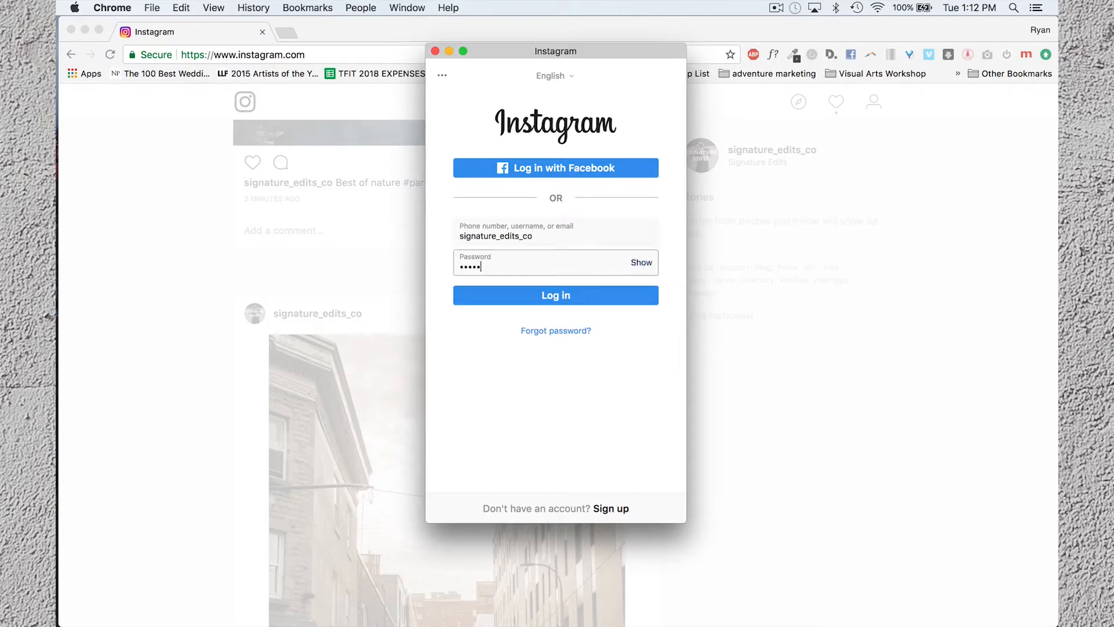
left_click(554, 295)
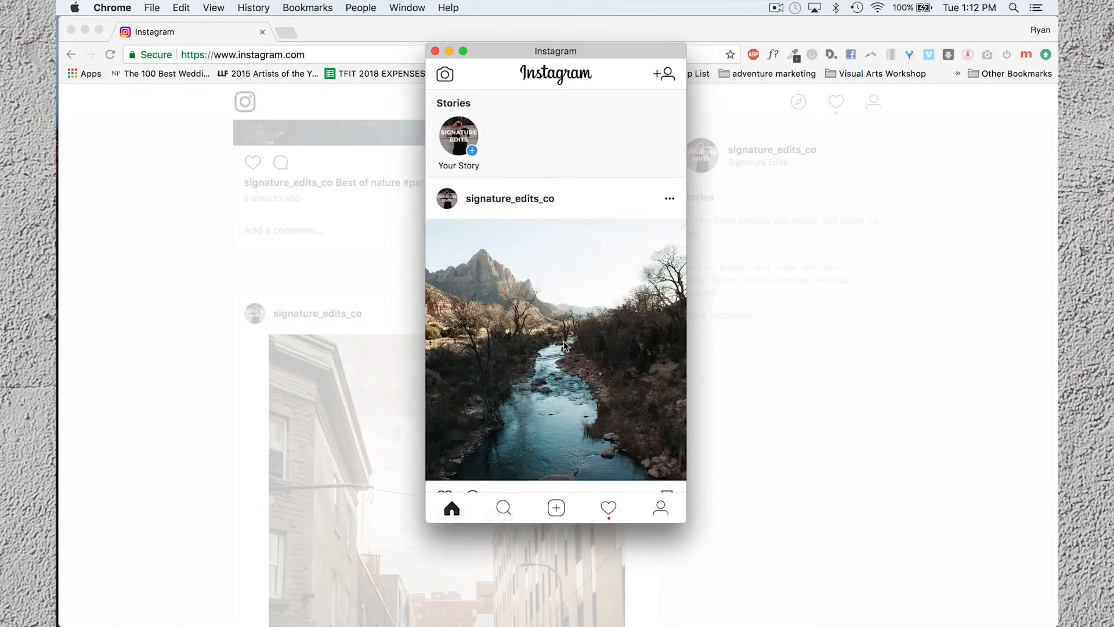
left_click(556, 507)
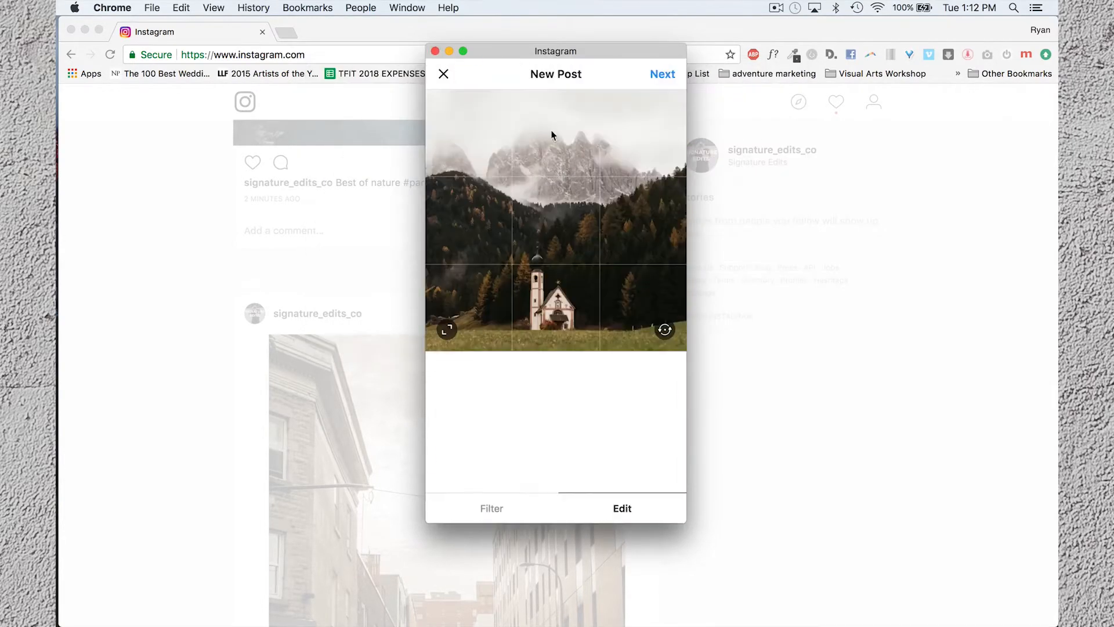
left_click(661, 75)
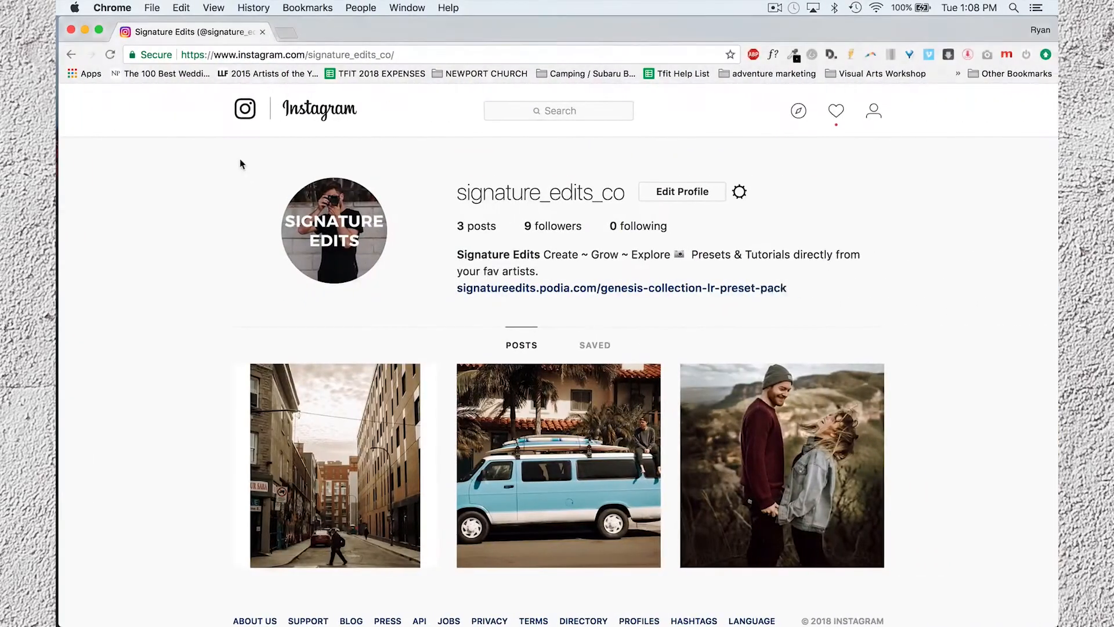
Enable Developer Tools device mode on the profile and preview Insta!-1.jpg for upload.
left_click(213, 8)
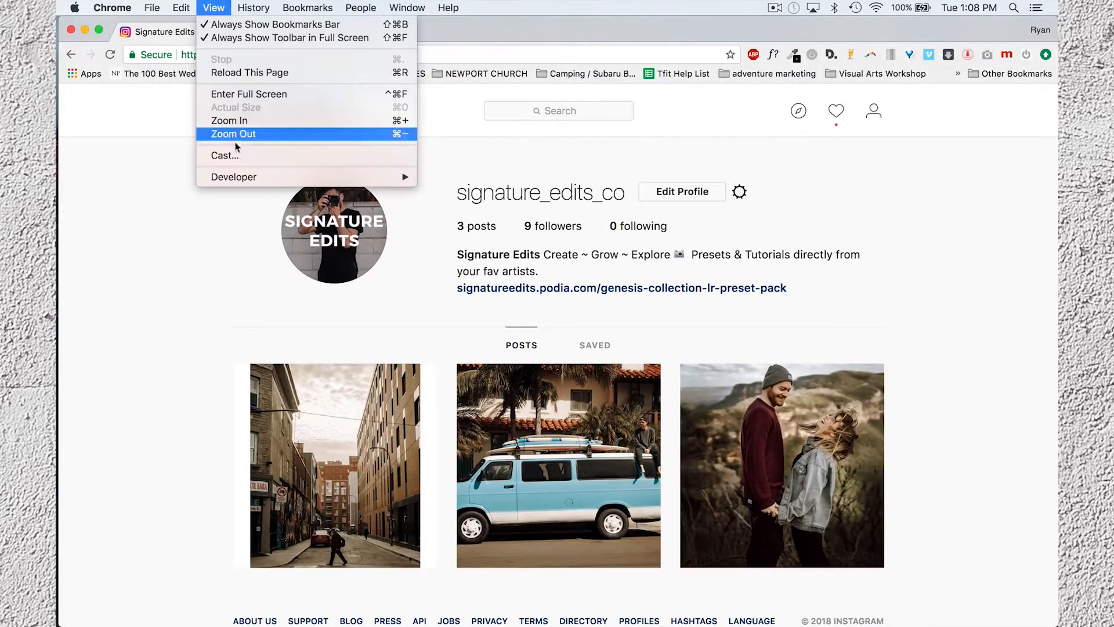
mouse_move(233, 177)
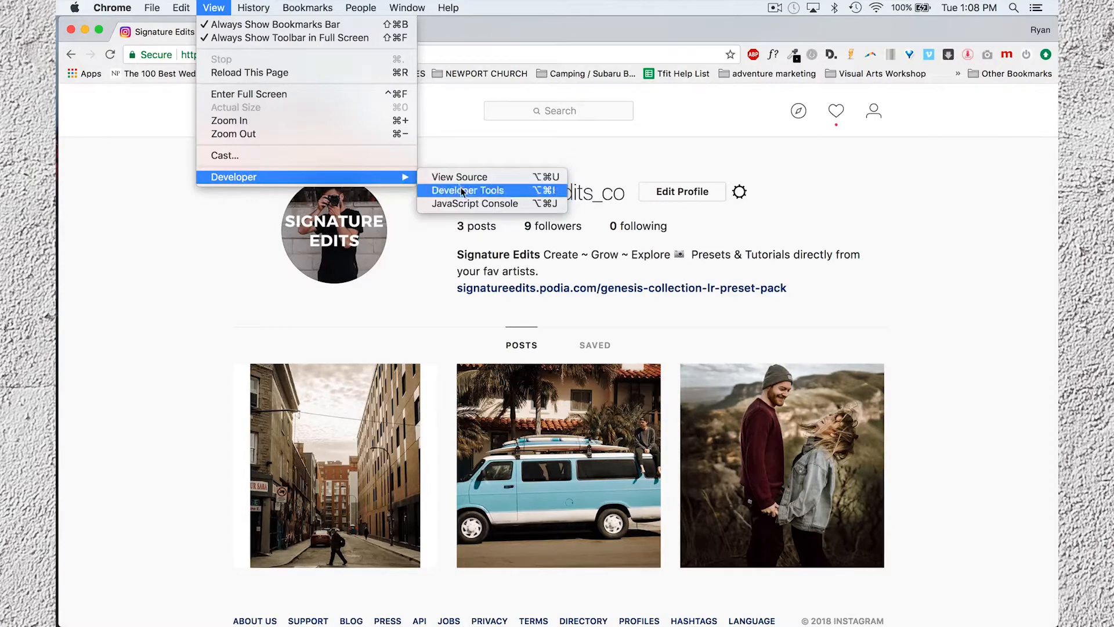
left_click(468, 189)
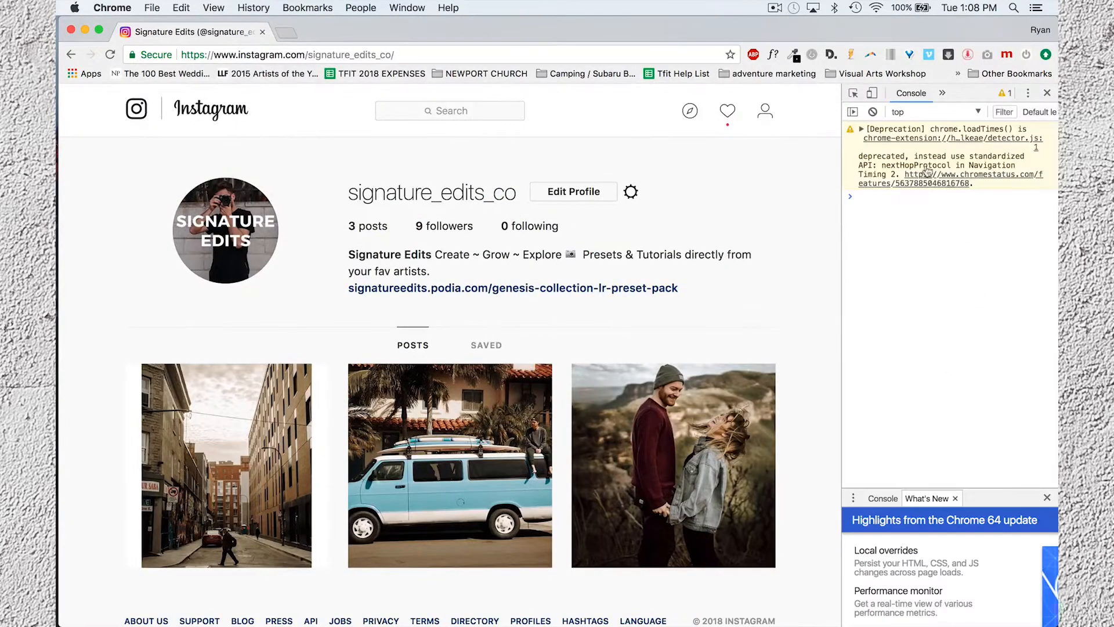
mouse_move(872, 93)
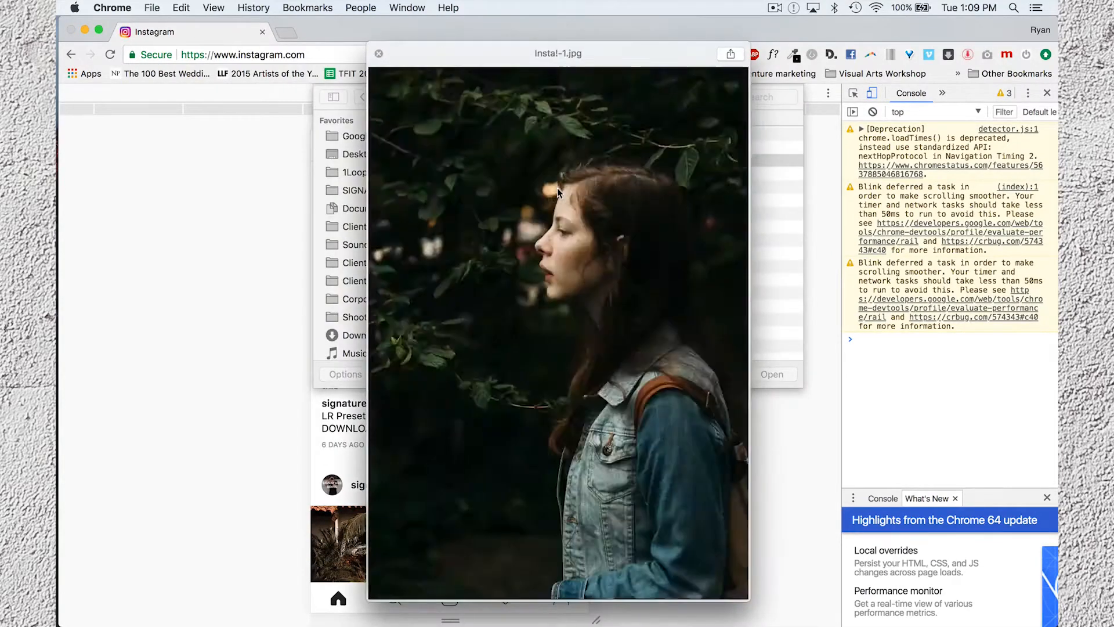
left_click(772, 374)
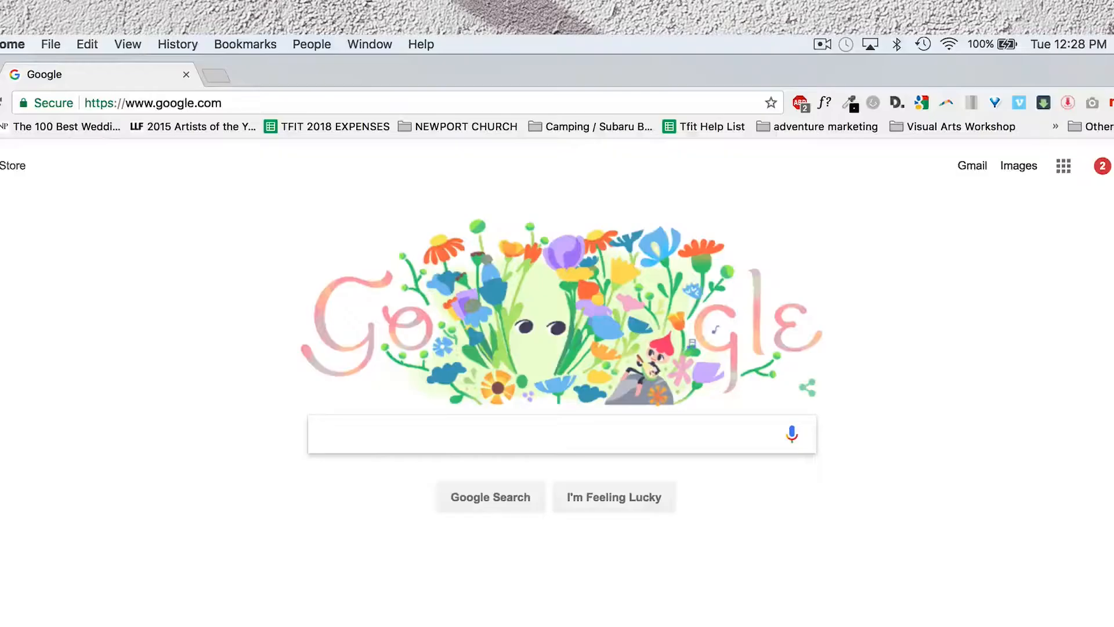
Visit lrinstagram.com and download the LR/Instagram plugin zip from its Download section.
type("lrinstagram.com")
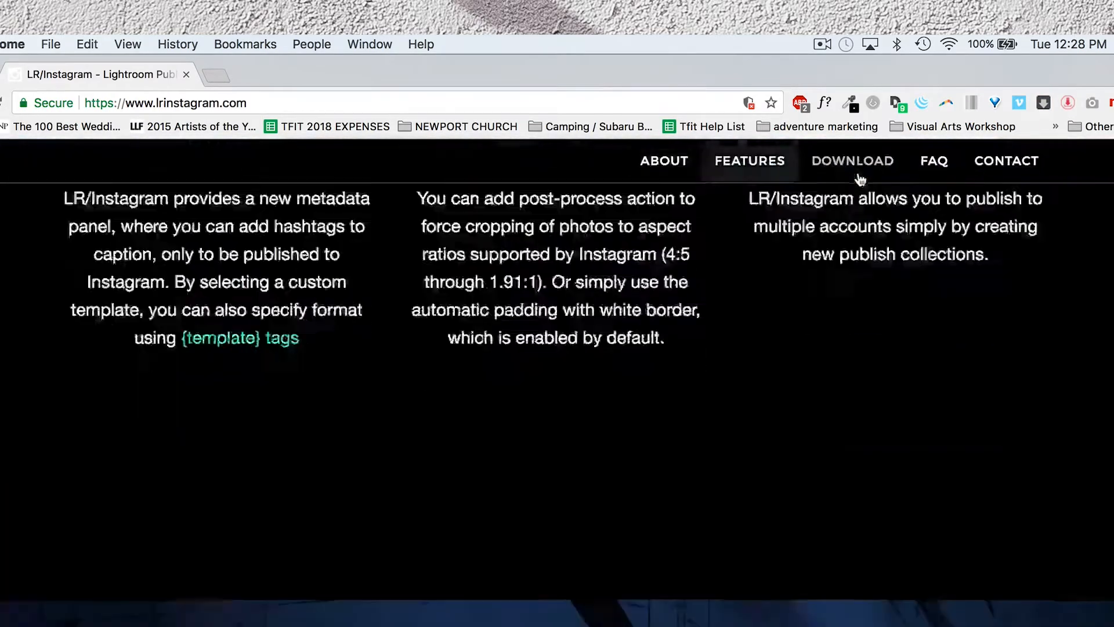
left_click(851, 160)
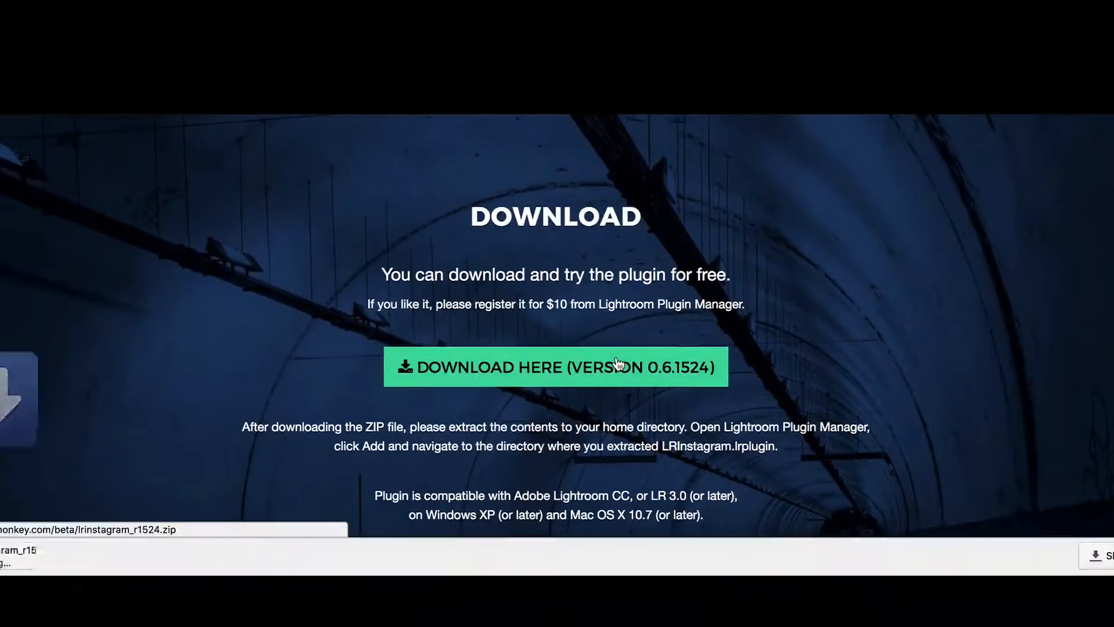
scroll("up", 3)
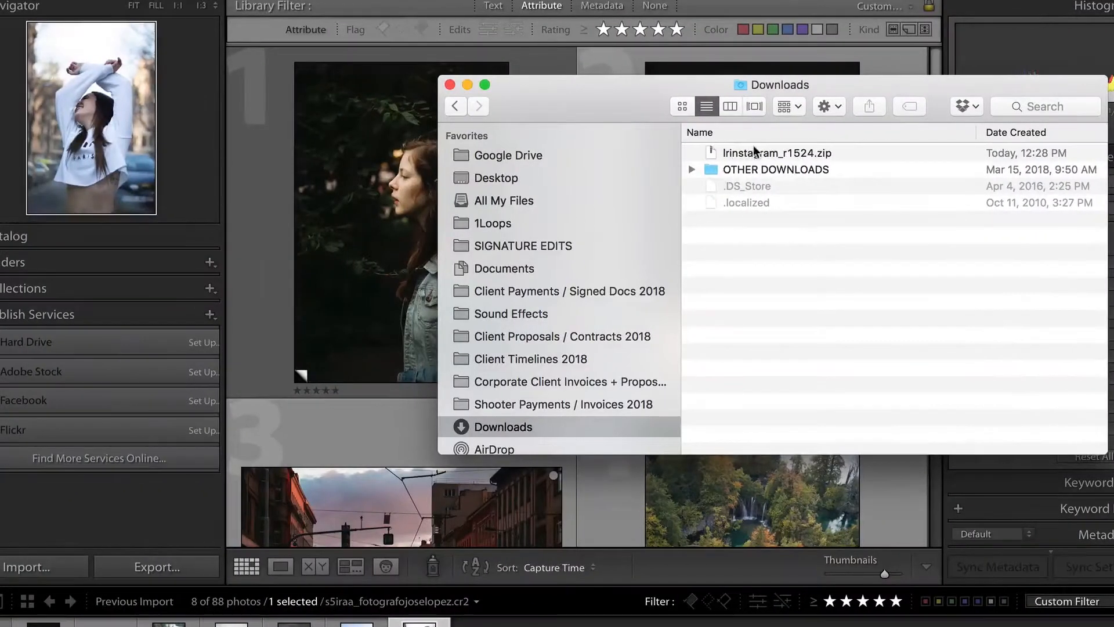
From the Plug-in Manager, browse to the downloaded lrinstagram_r1524 folder in Downloads.
left_click(775, 152)
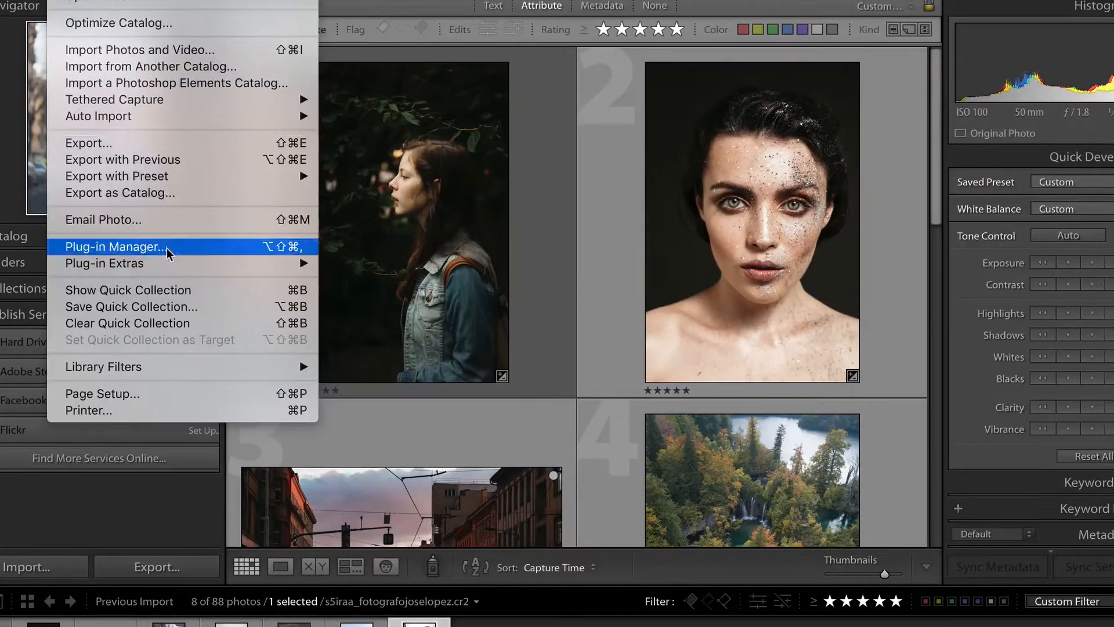
left_click(115, 246)
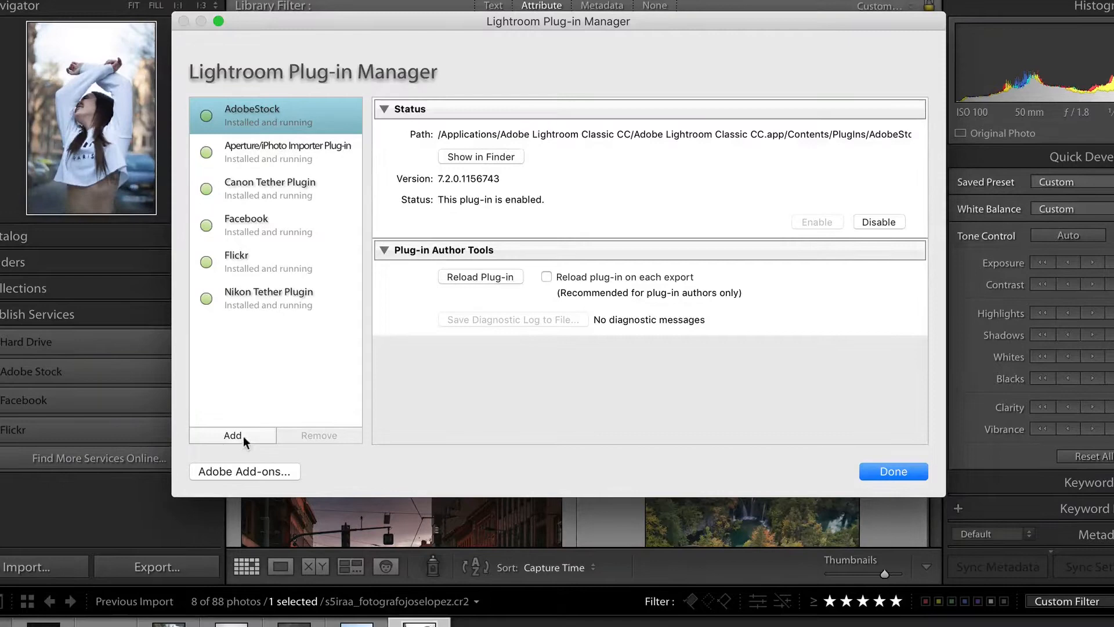
left_click(232, 435)
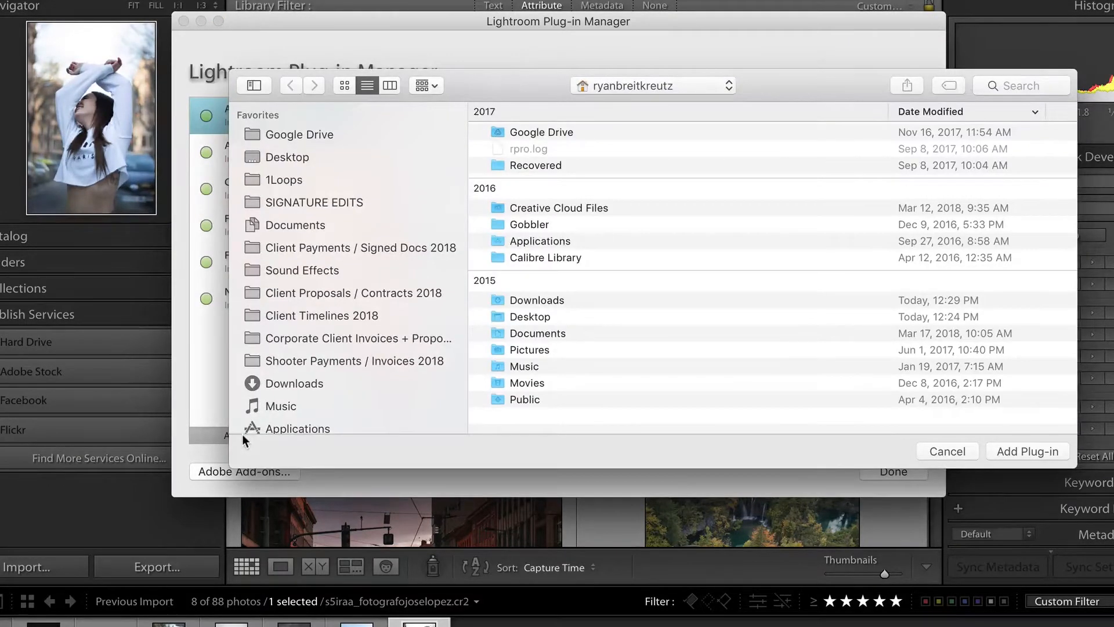
left_click(293, 383)
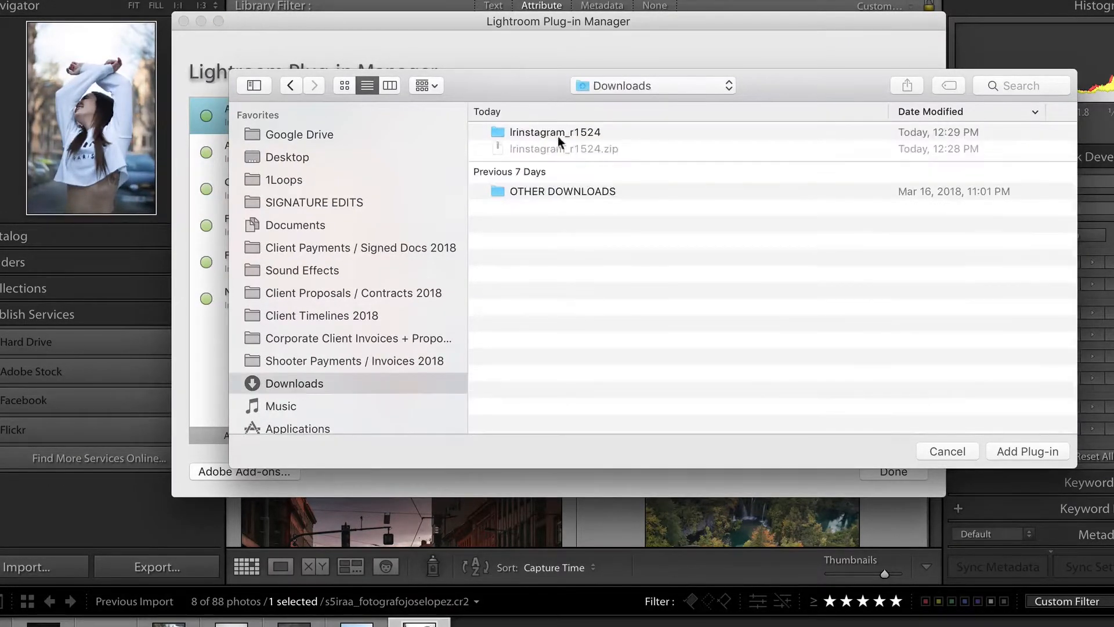
double_click(554, 131)
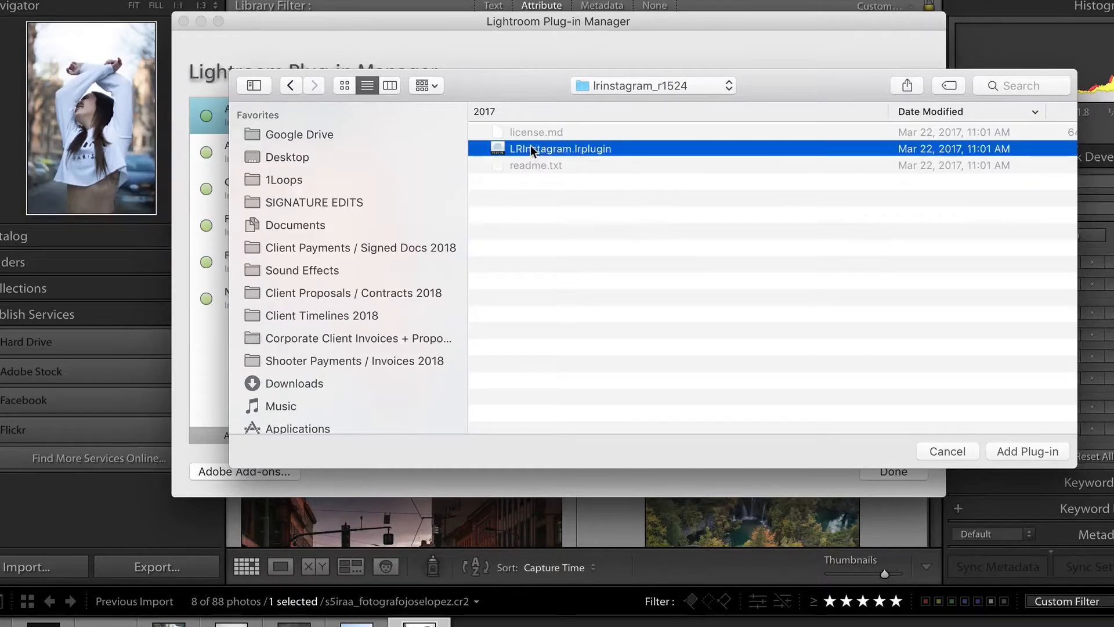
Install LRInstagram.lrplugin so it shows installed and running, then close the manager.
left_click(1025, 451)
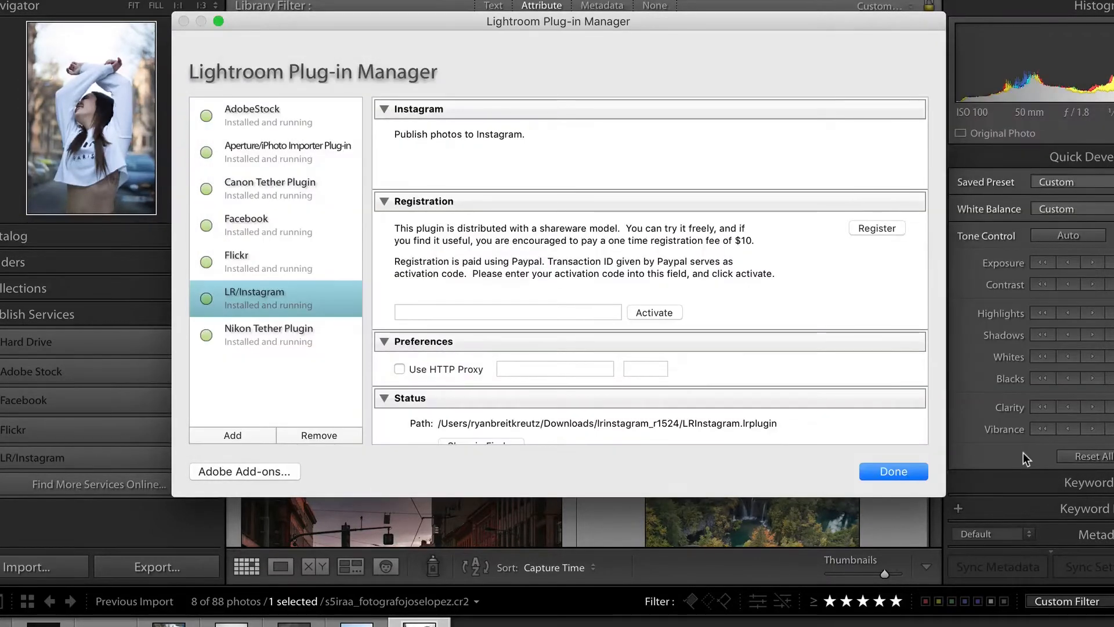
left_click(893, 471)
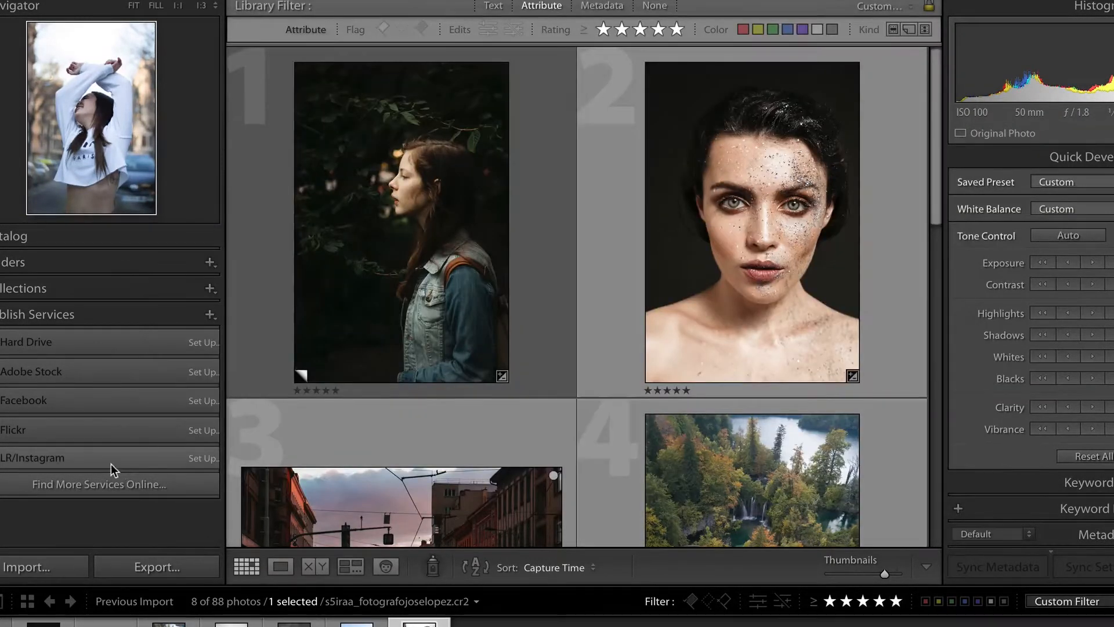
mouse_move(216, 474)
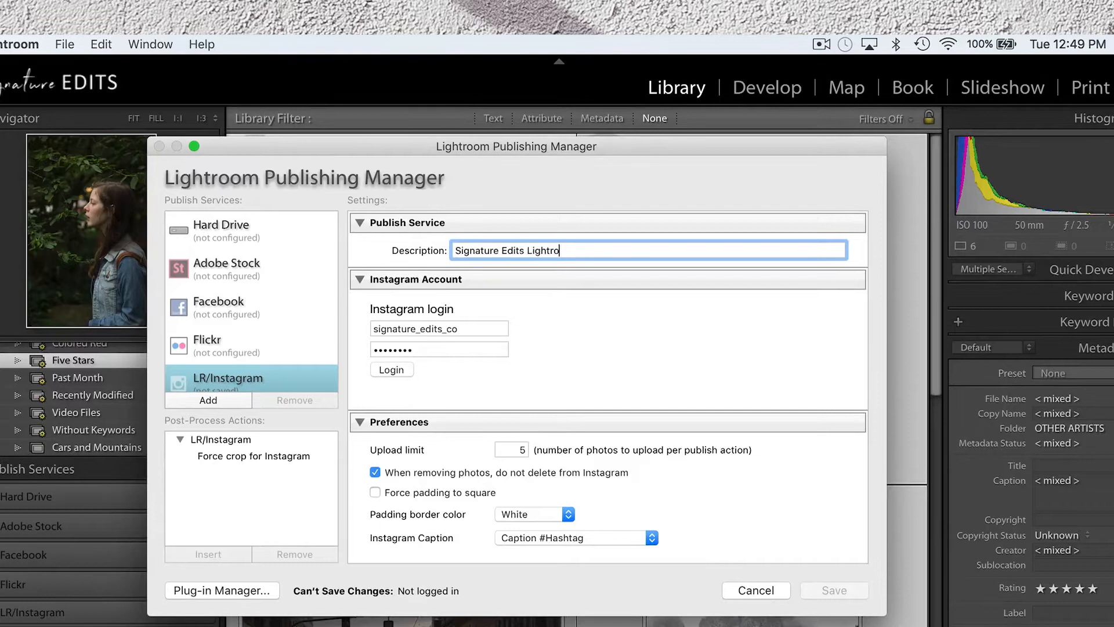
Describe the service as 'Signature Edits Lightroom Insta', log in to Instagram and save it.
type("om Insta")
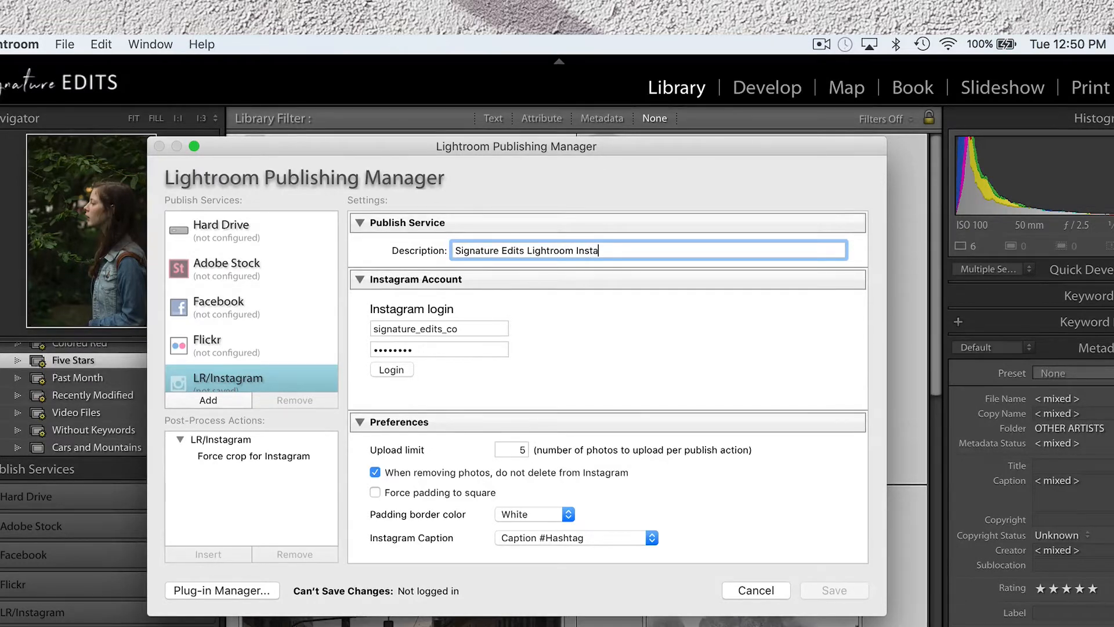
left_click(391, 369)
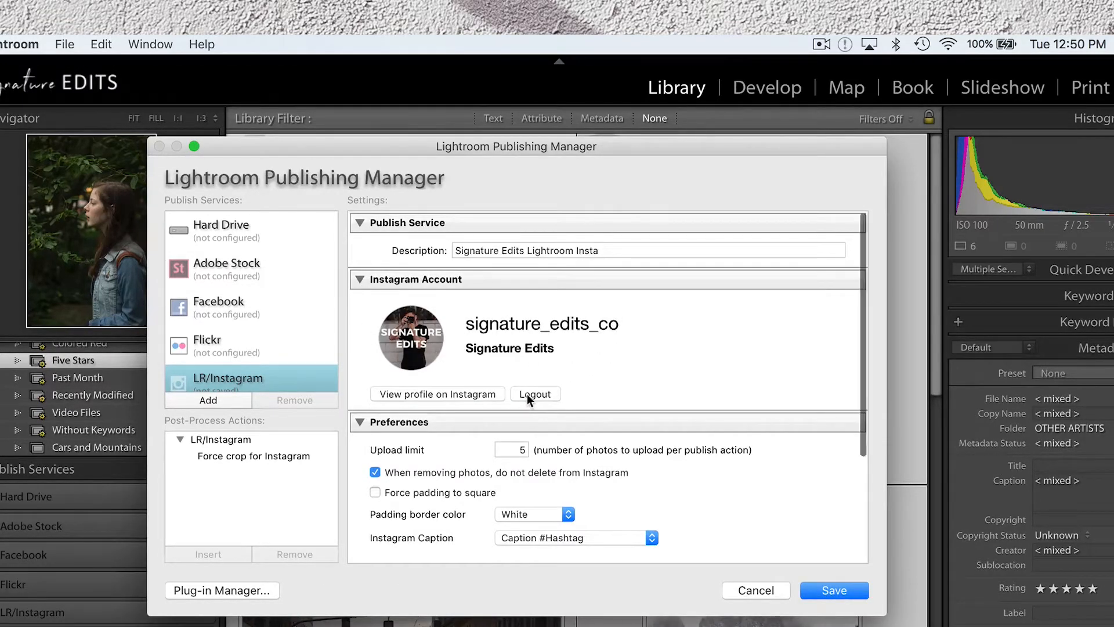
scroll("down", 3)
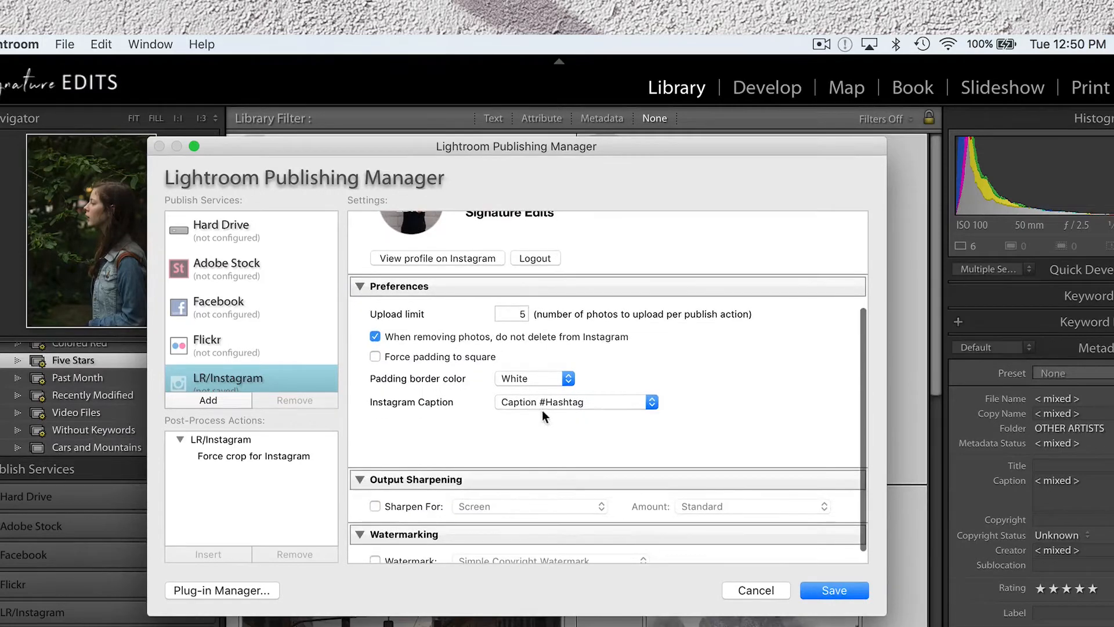
left_click(755, 590)
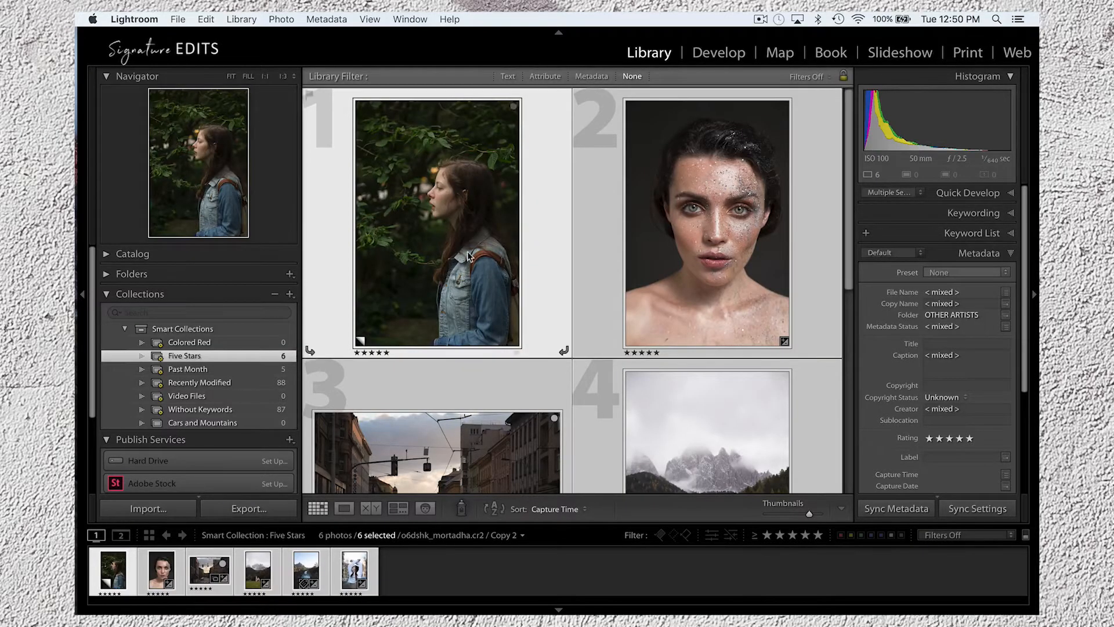
In Develop, apply SE01 to the street photo and SE02+ to the river photo, then return to Library.
left_click(718, 52)
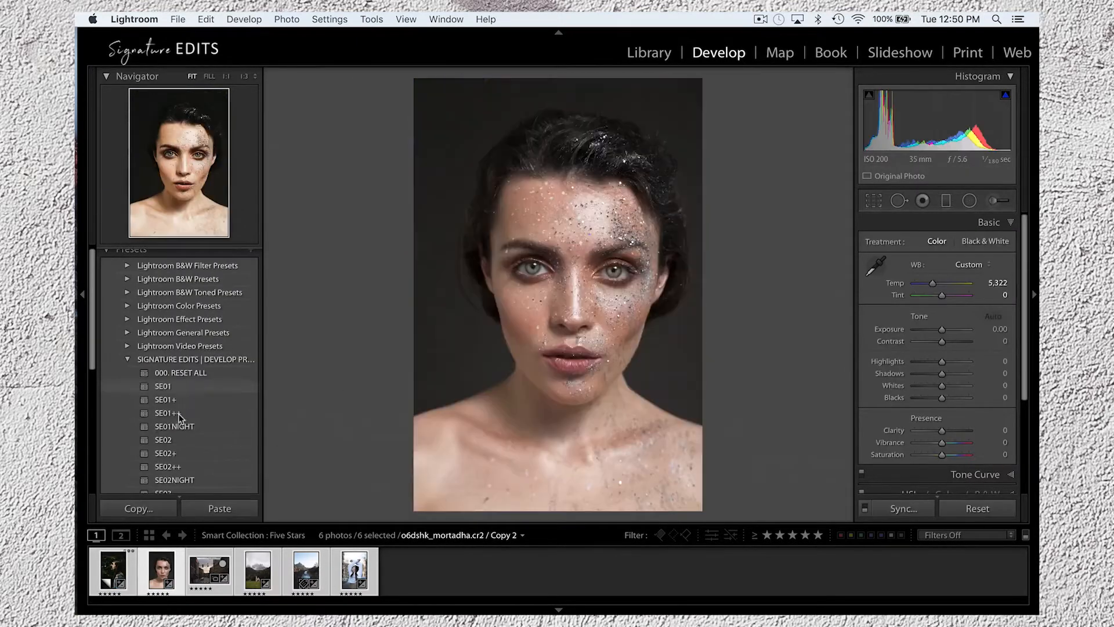
left_click(208, 571)
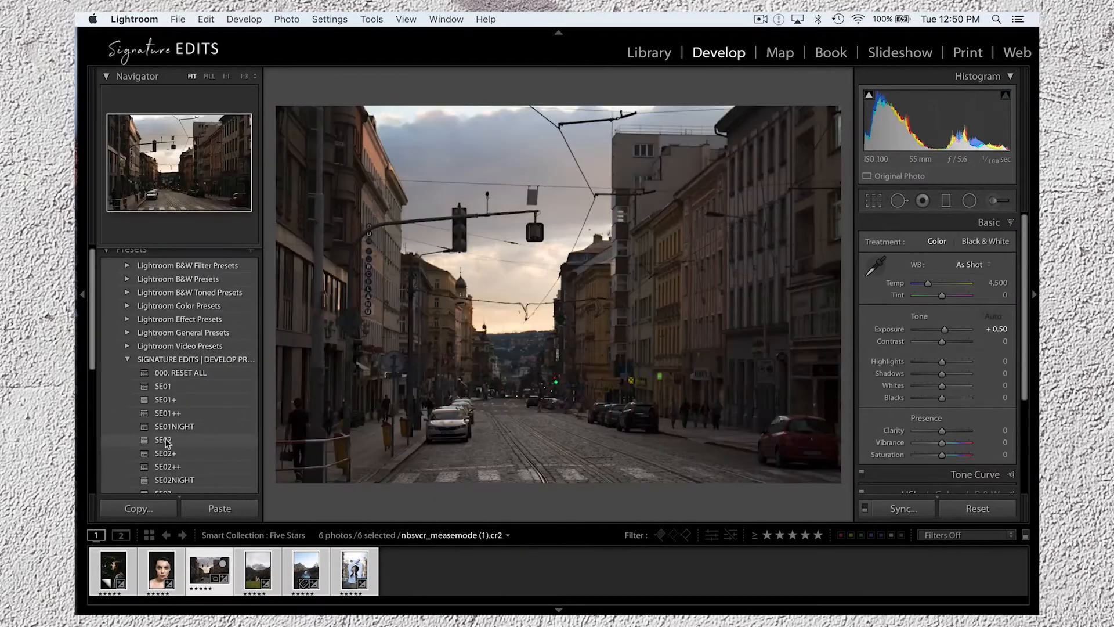
left_click(164, 385)
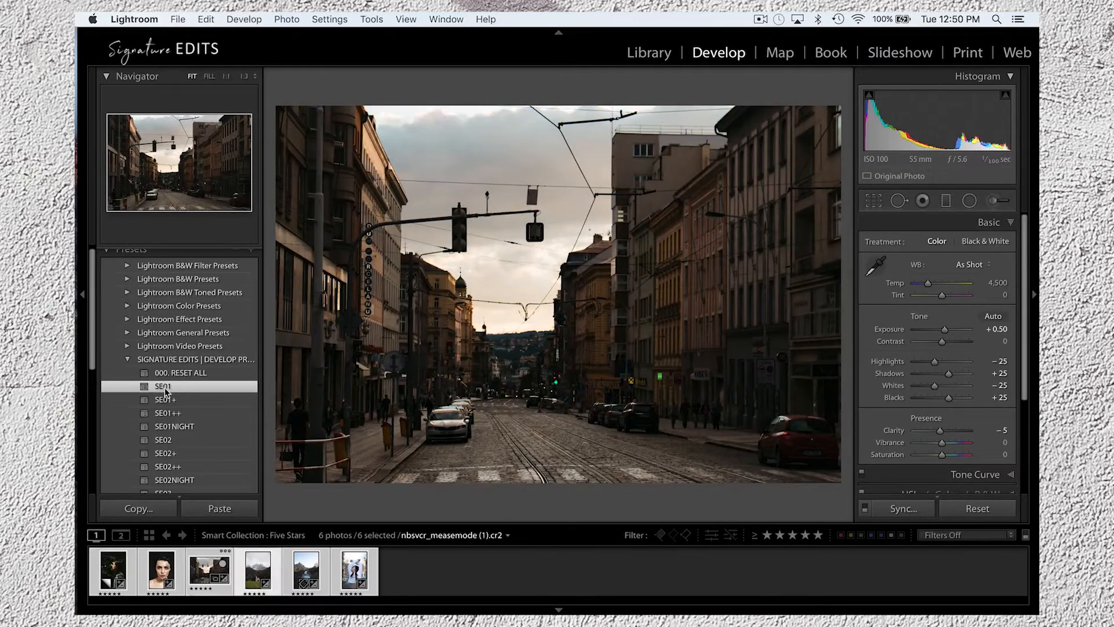
left_click(258, 571)
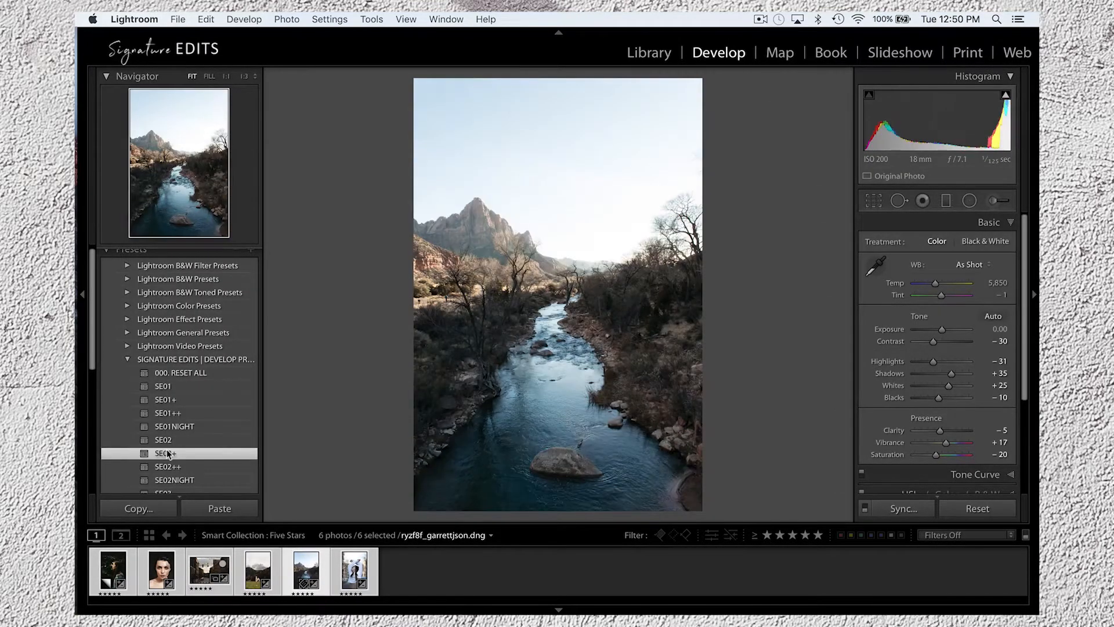
left_click(647, 53)
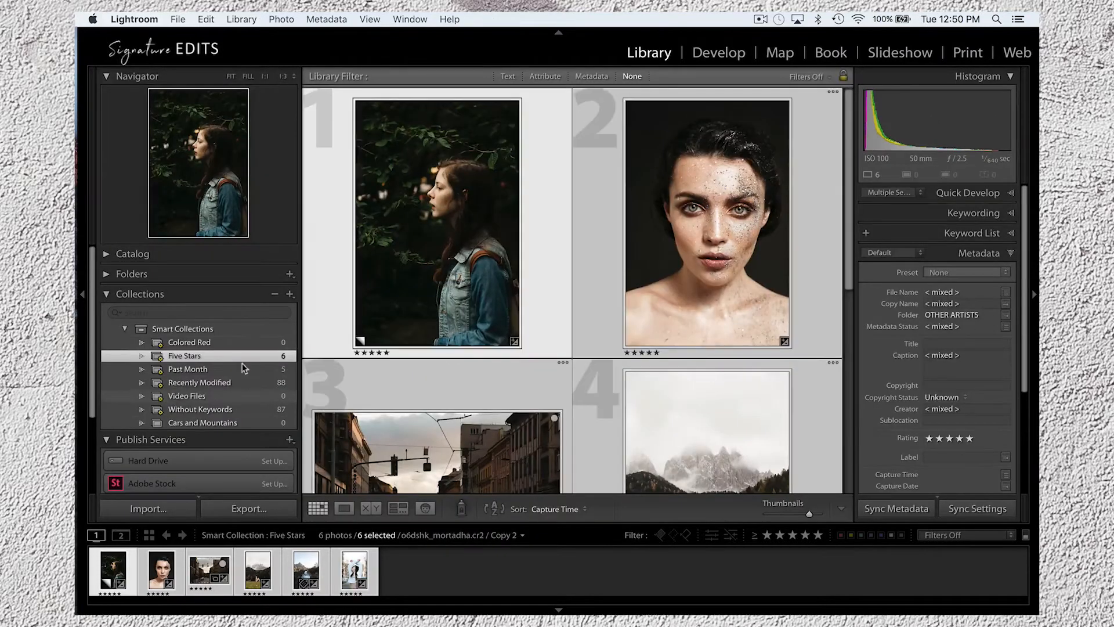
Move the six Five Stars photos into LR/Instagram 'Instagram photos' and view them as new photos to publish.
scroll("down", 3)
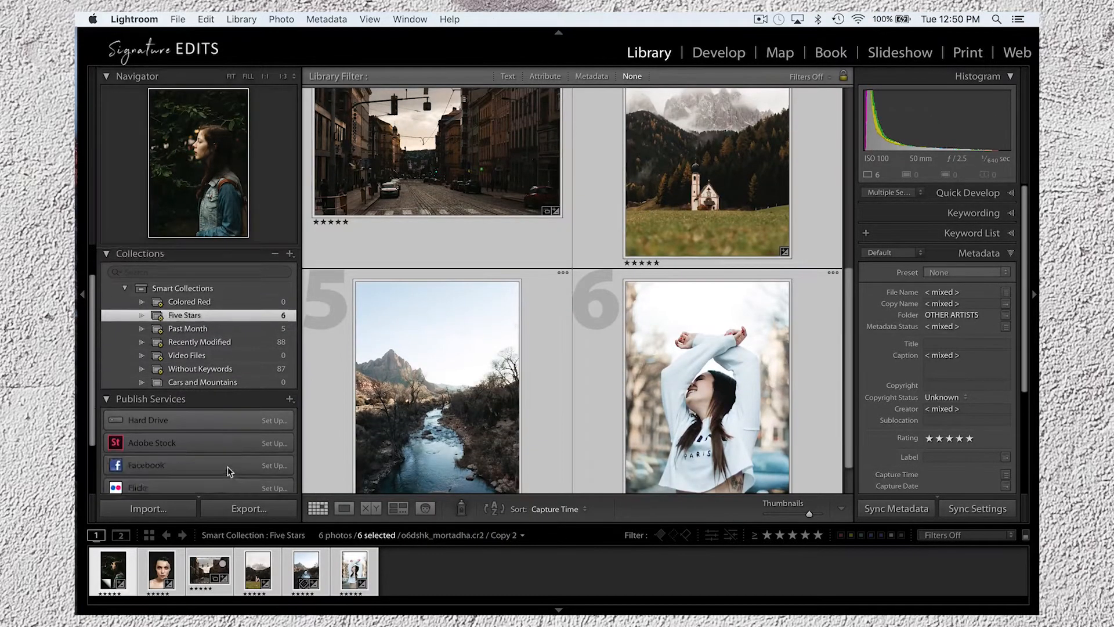
left_click(436, 151)
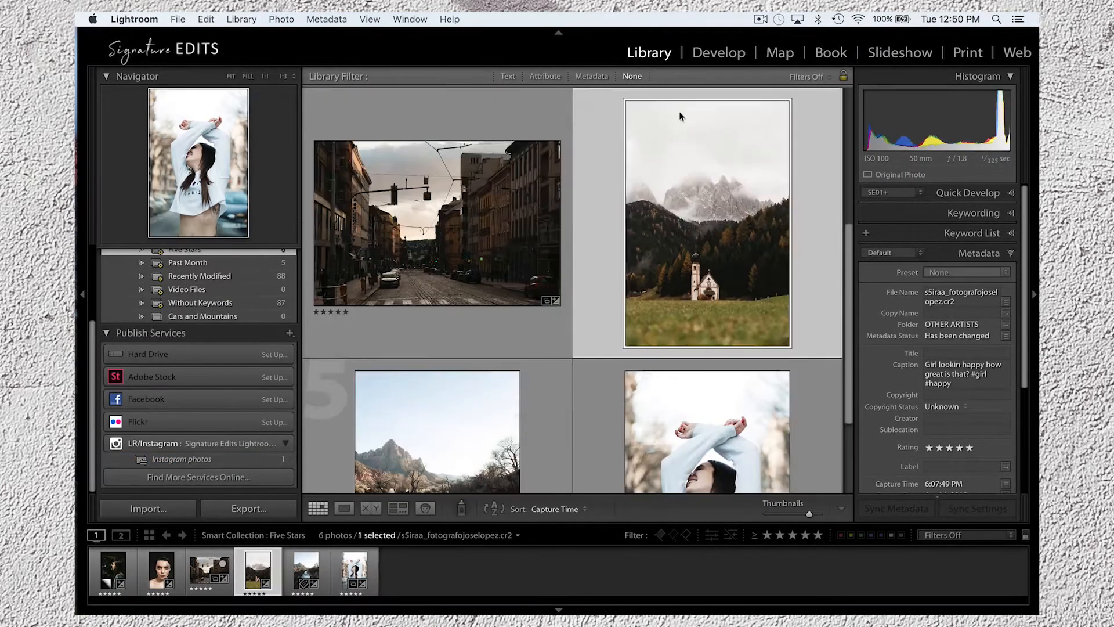
left_click(707, 222)
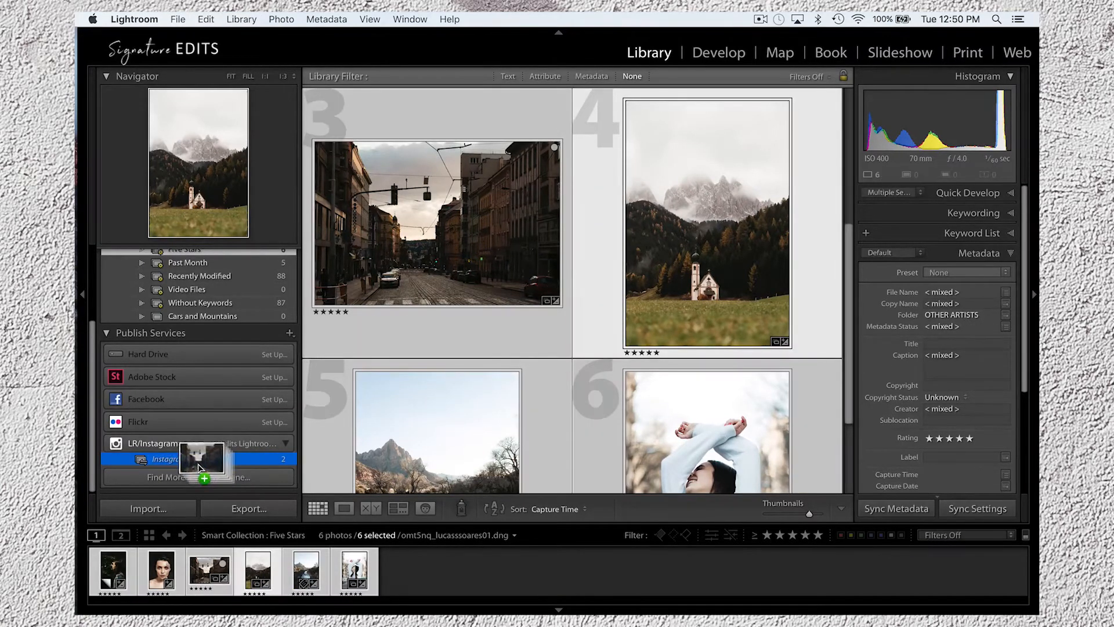
left_click(181, 459)
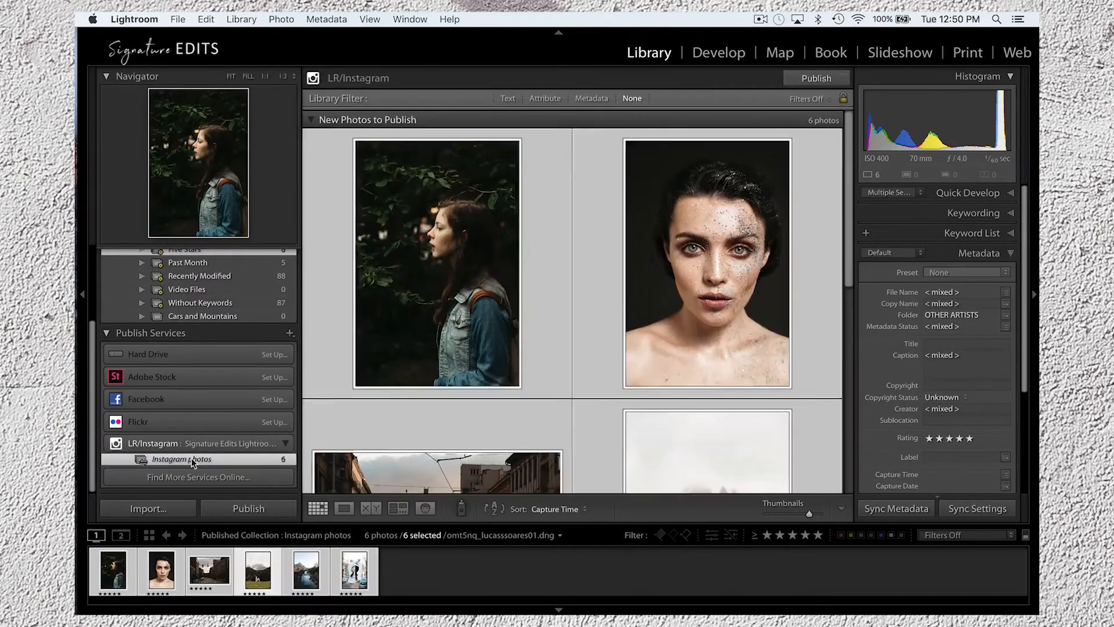
scroll("down", 3)
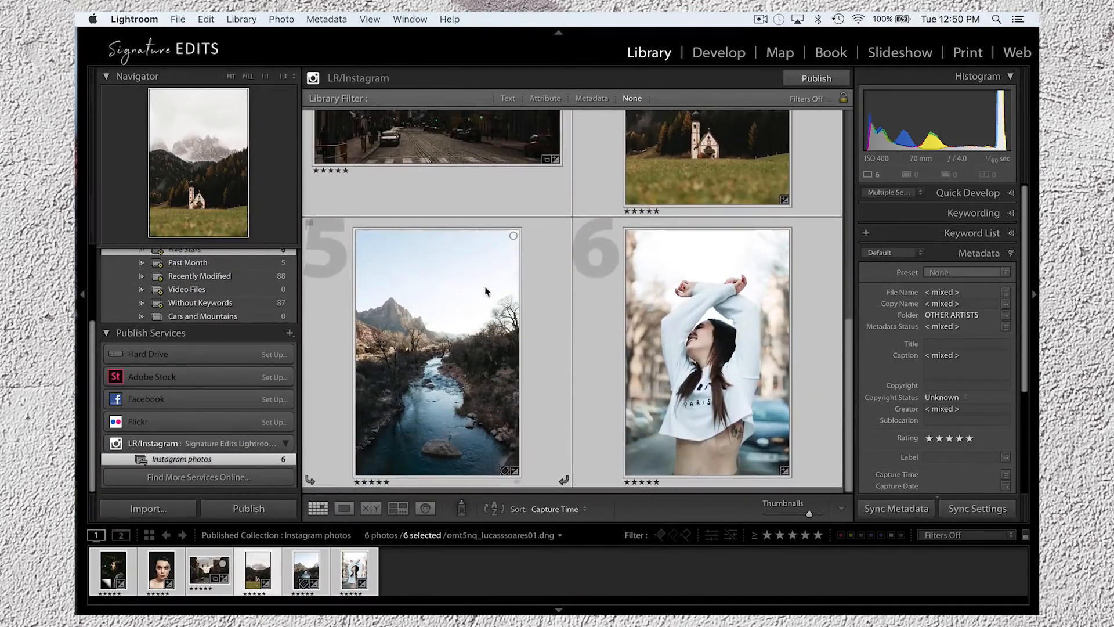
scroll("up", 3)
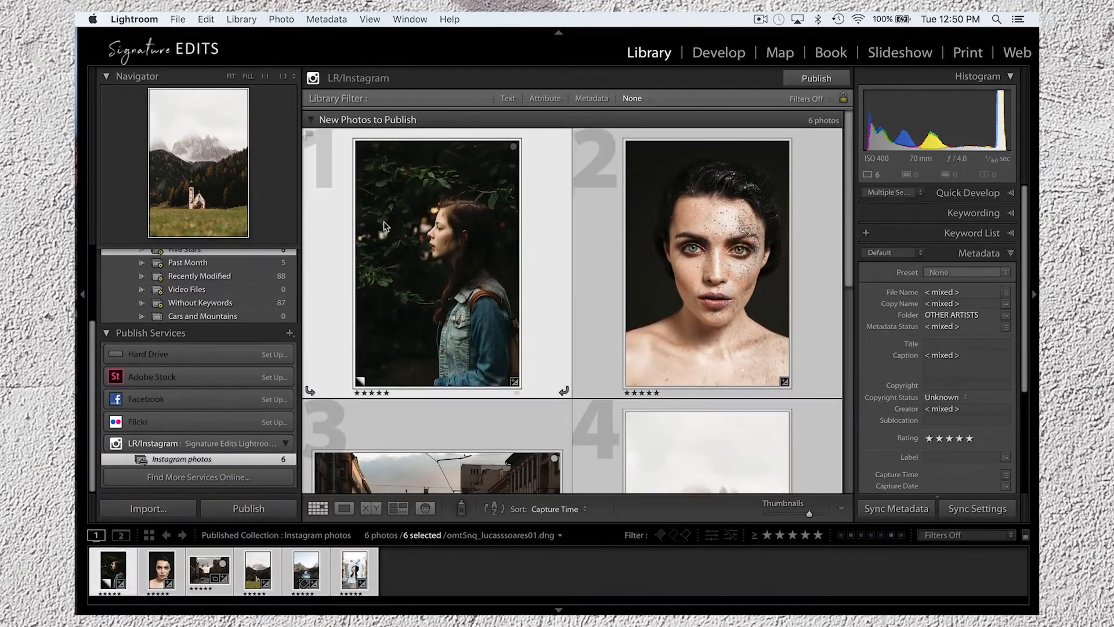
Caption the church photo 'church in europe. #mountains #fog' and publish the collection to Instagram.
left_click(436, 264)
type("church in ea")
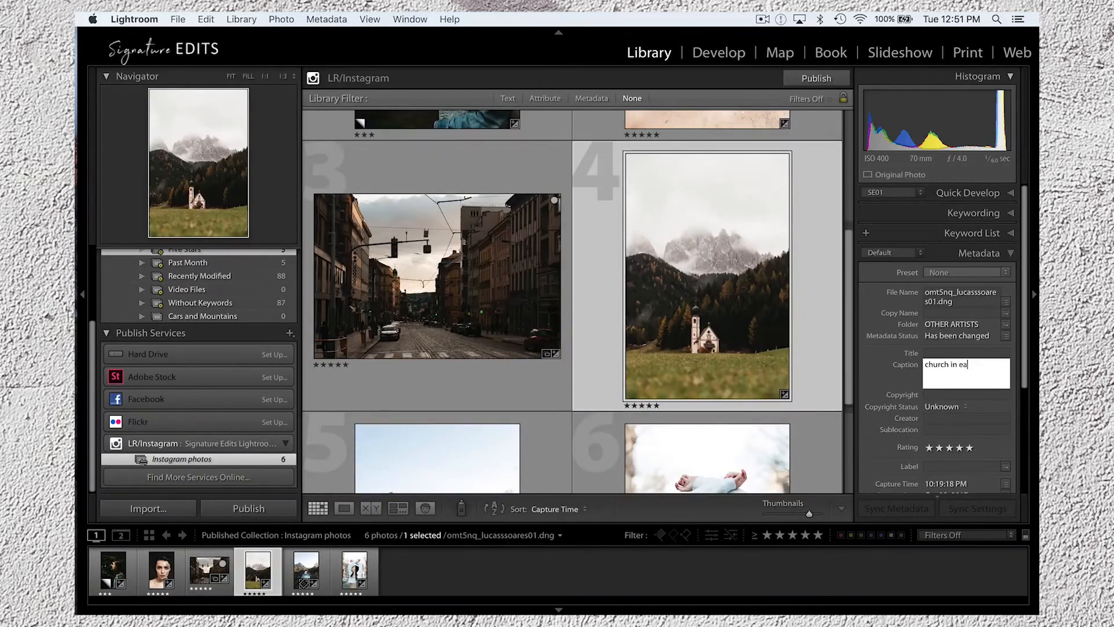
left_click(815, 78)
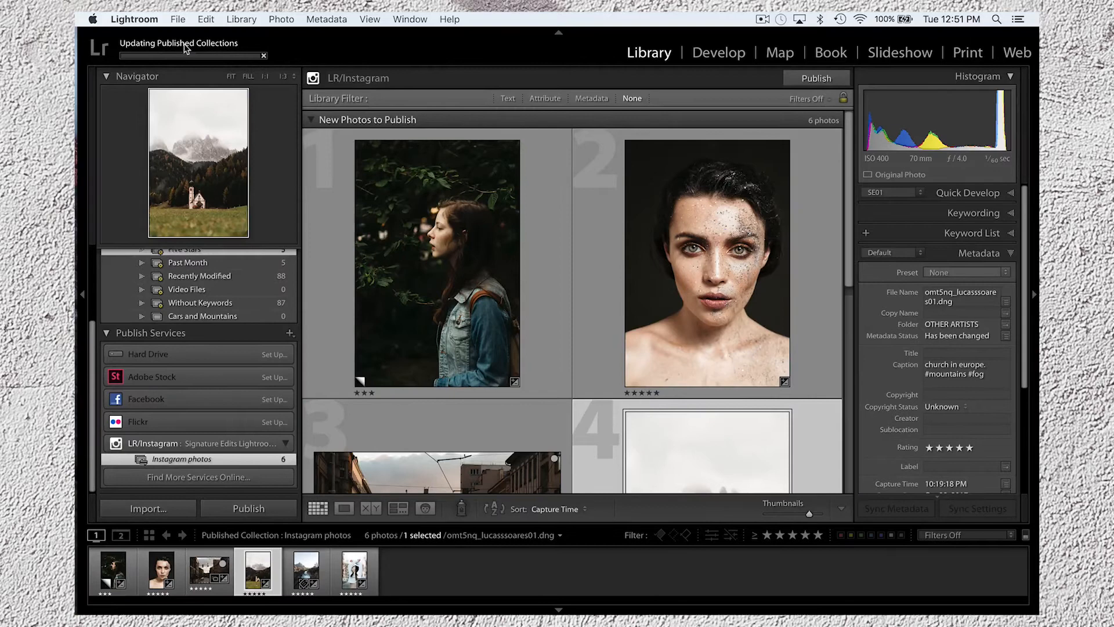
Let publishing finish so the captioned photos land in Published Photos and the profile shows 8 posts.
left_click(305, 572)
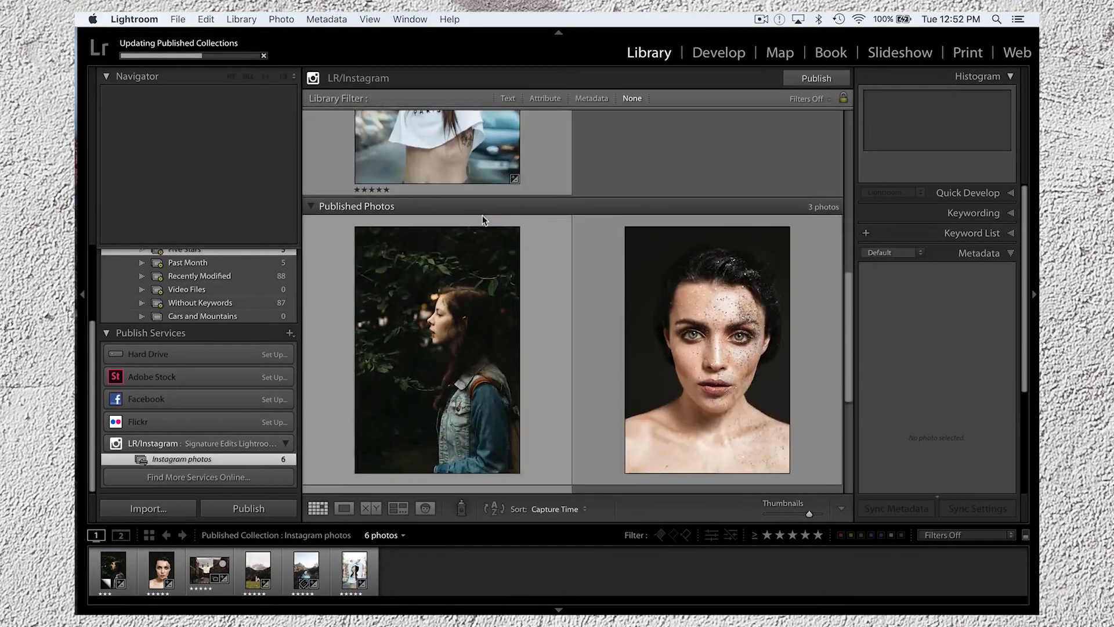
left_click(706, 349)
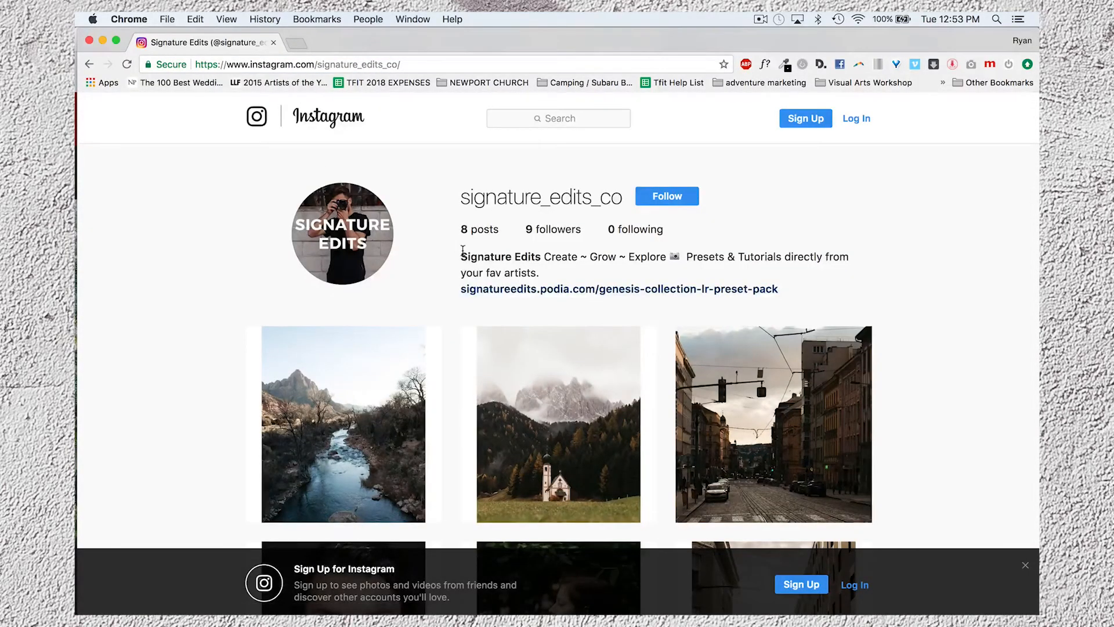
View the girl-in-the-leaves post on its own Instagram page with its caption live.
scroll("down", 3)
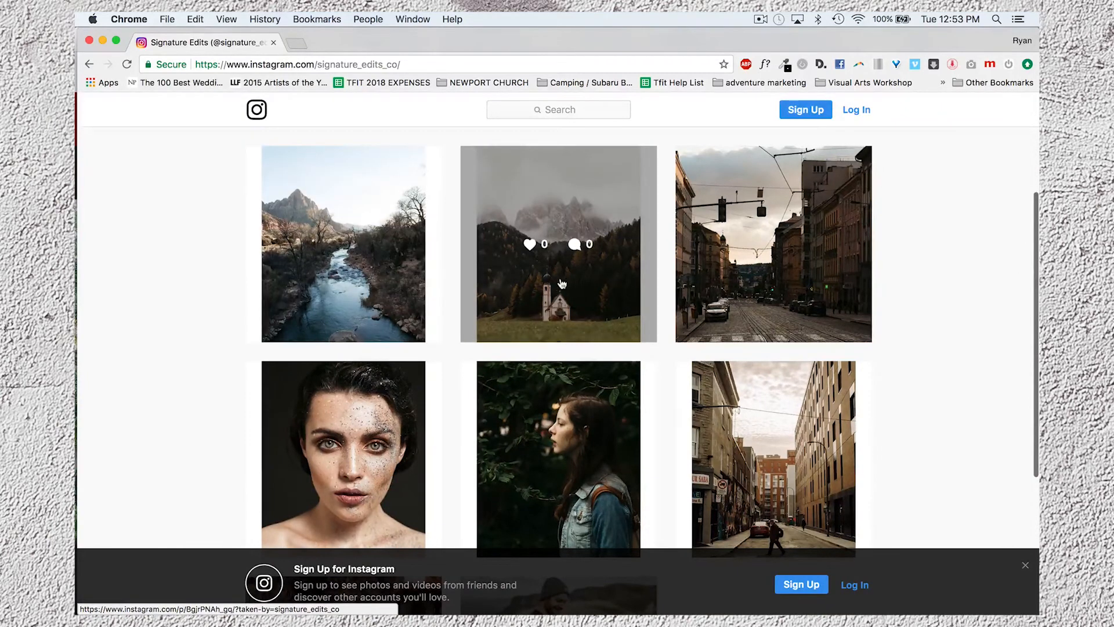
left_click(558, 459)
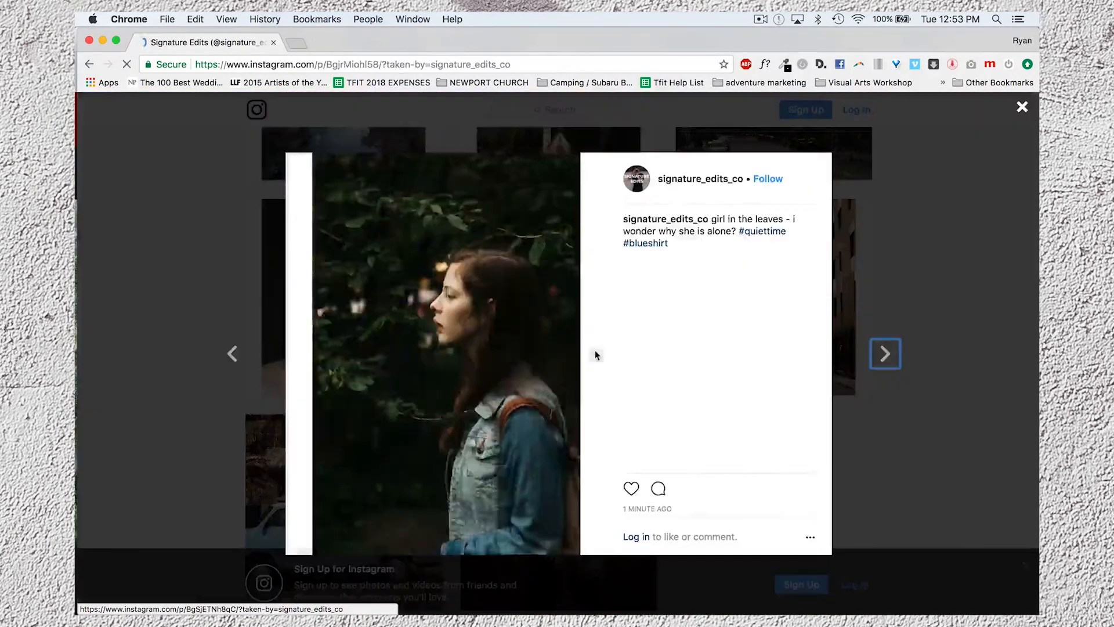
left_click(1021, 107)
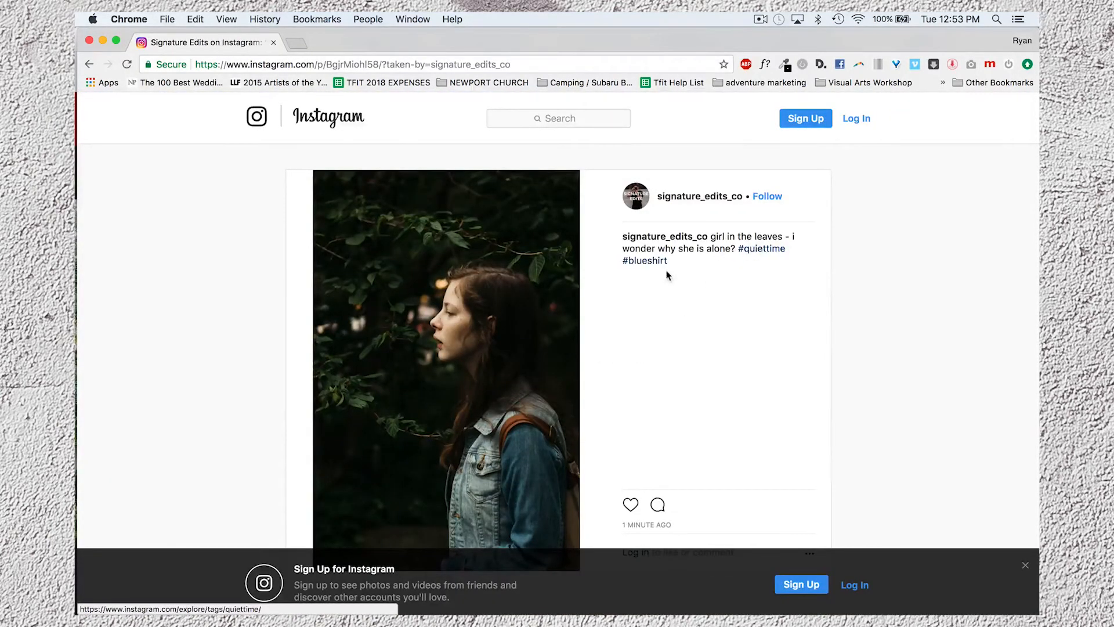